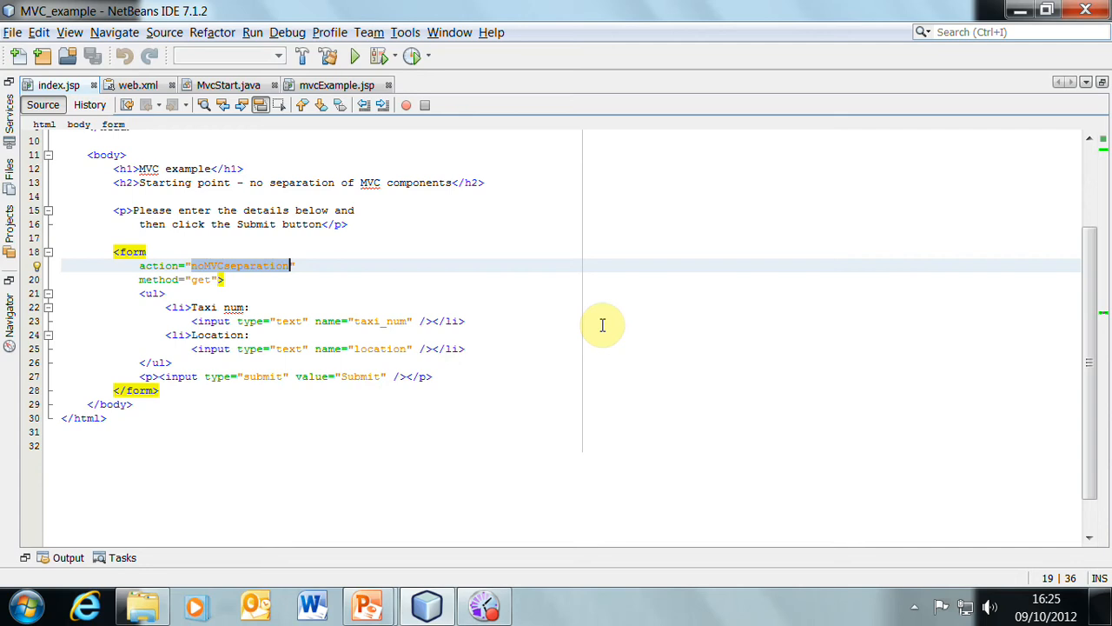
{"action": "mouse_move", "coordinate": [198, 279]}
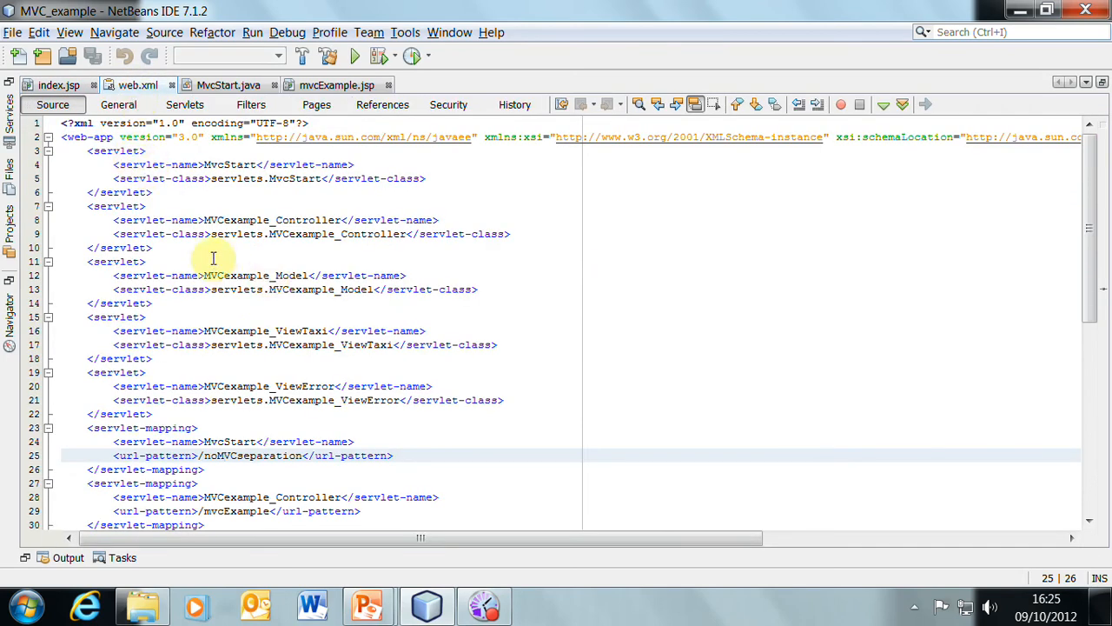
{"action": "mouse_move", "coordinate": [218, 386]}
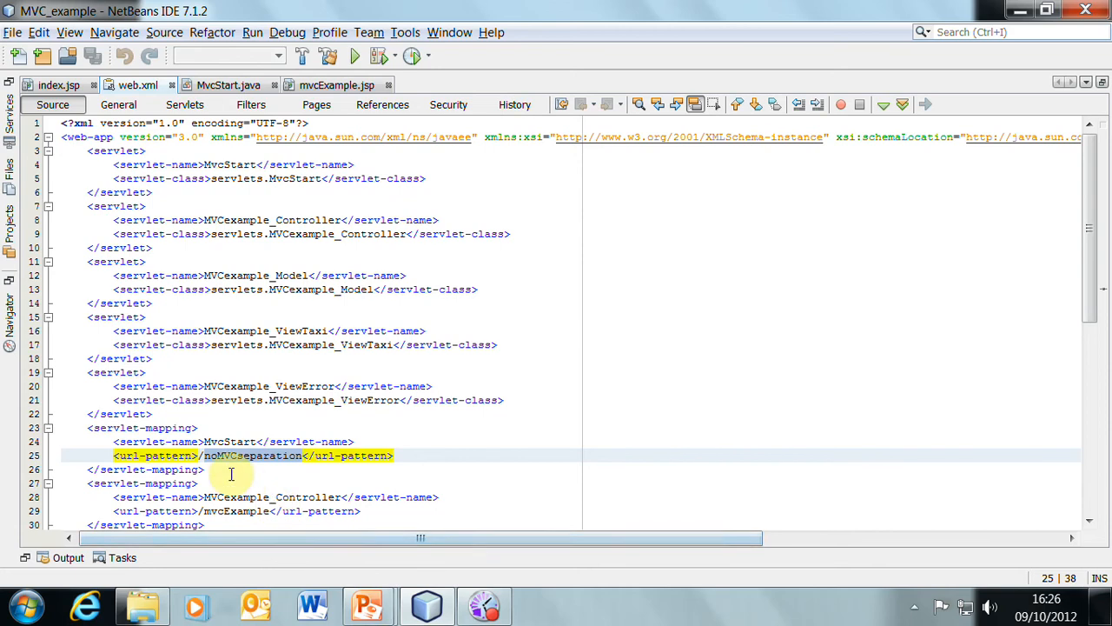
{"action": "mouse_move", "coordinate": [228, 432]}
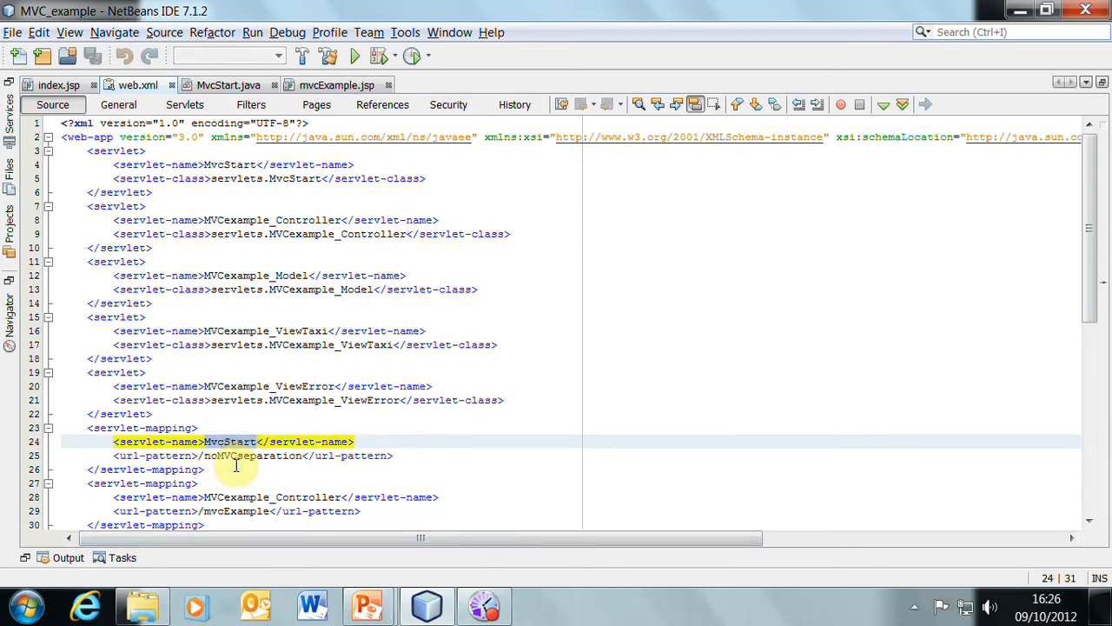
{"action": "mouse_move", "coordinate": [223, 164]}
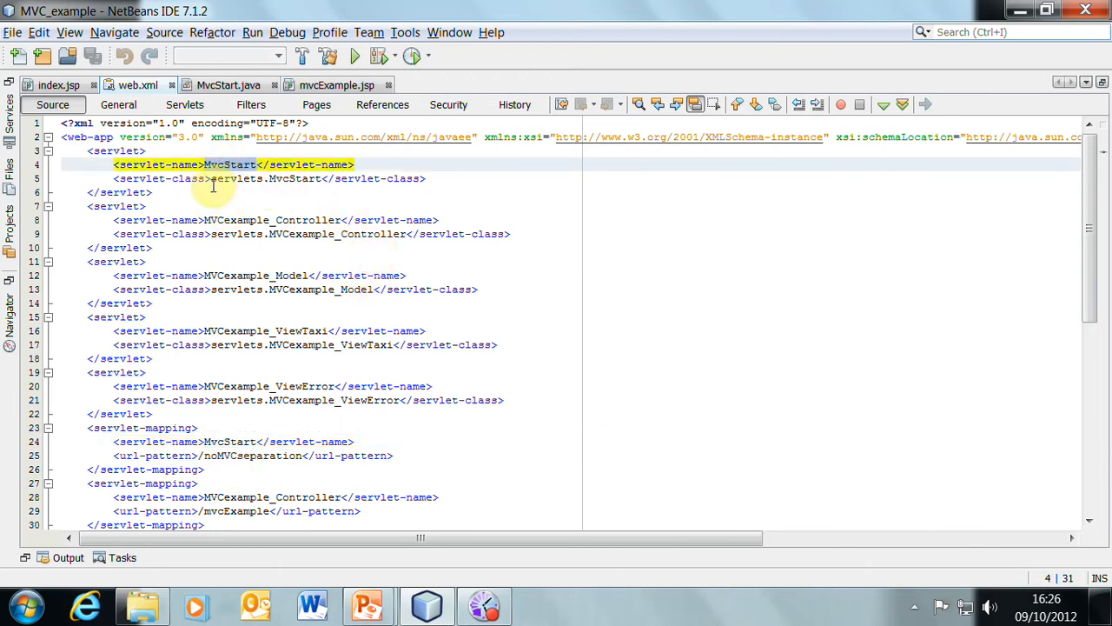
{"action": "left_click", "coordinate": [298, 178]}
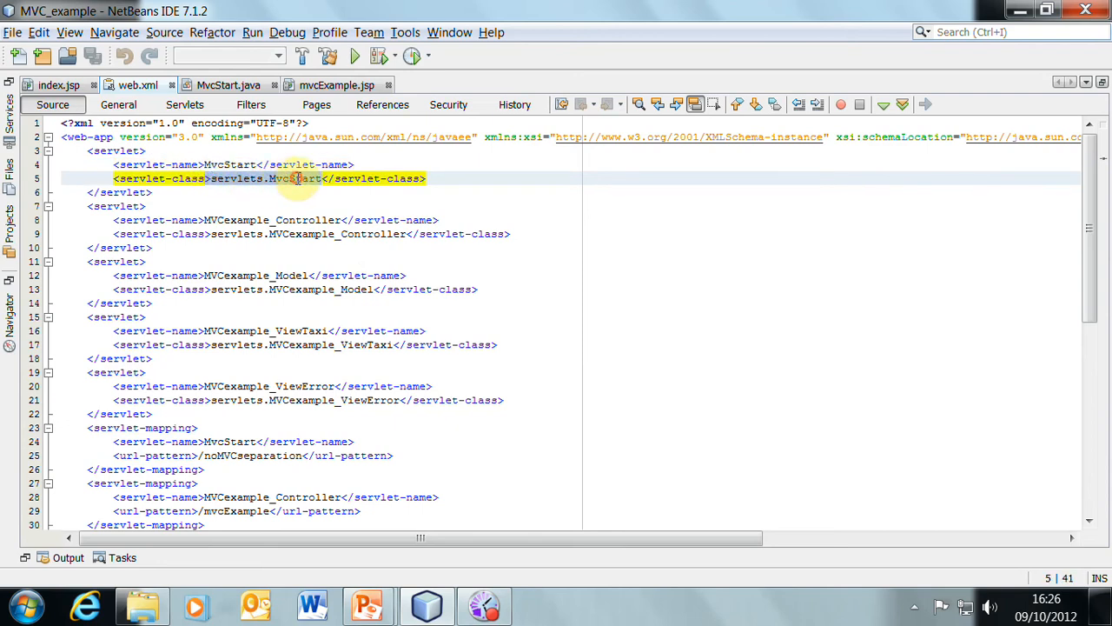
{"action": "mouse_move", "coordinate": [359, 220]}
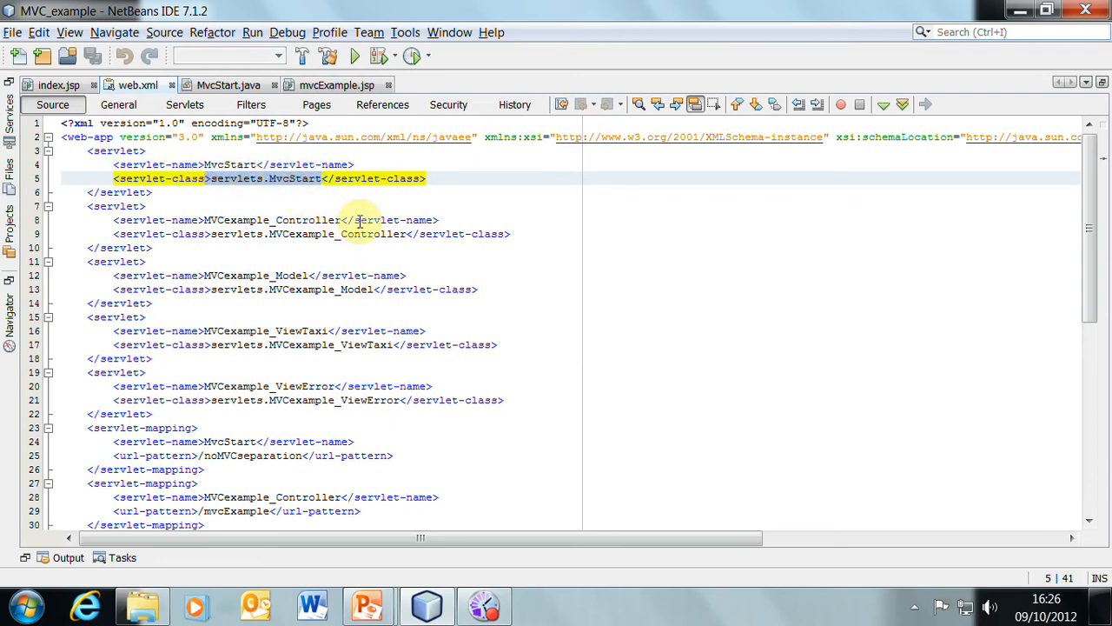
{"action": "left_click", "coordinate": [223, 84]}
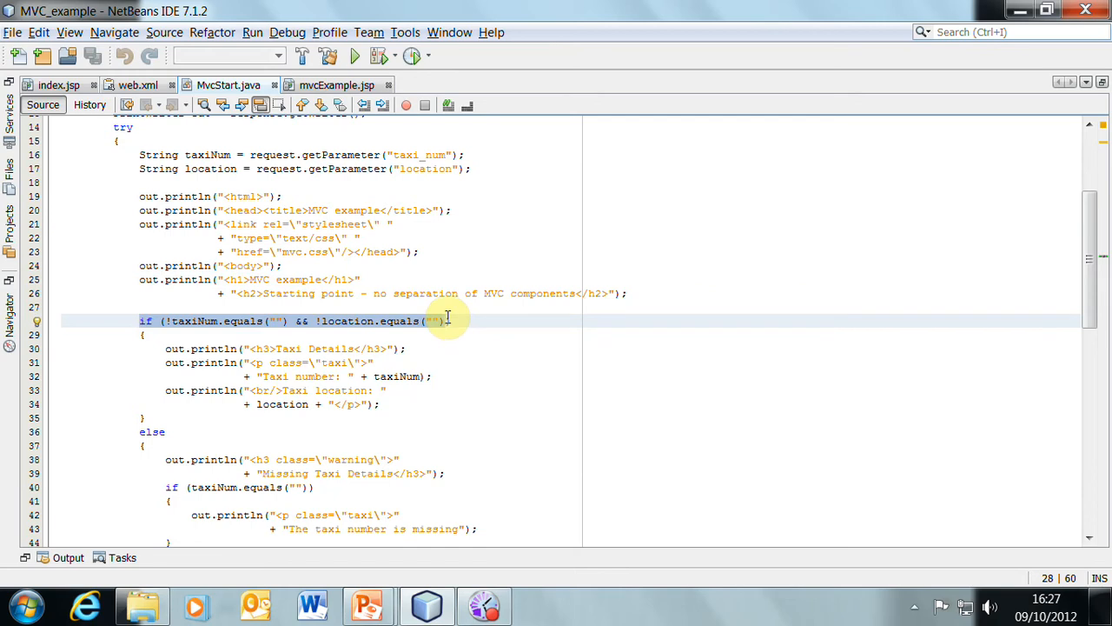
- Scroll MvcStart.java to the if/else block and highlight the taxi-details println lines
{"action": "scroll", "scroll_direction": "down", "scroll_amount": 3}
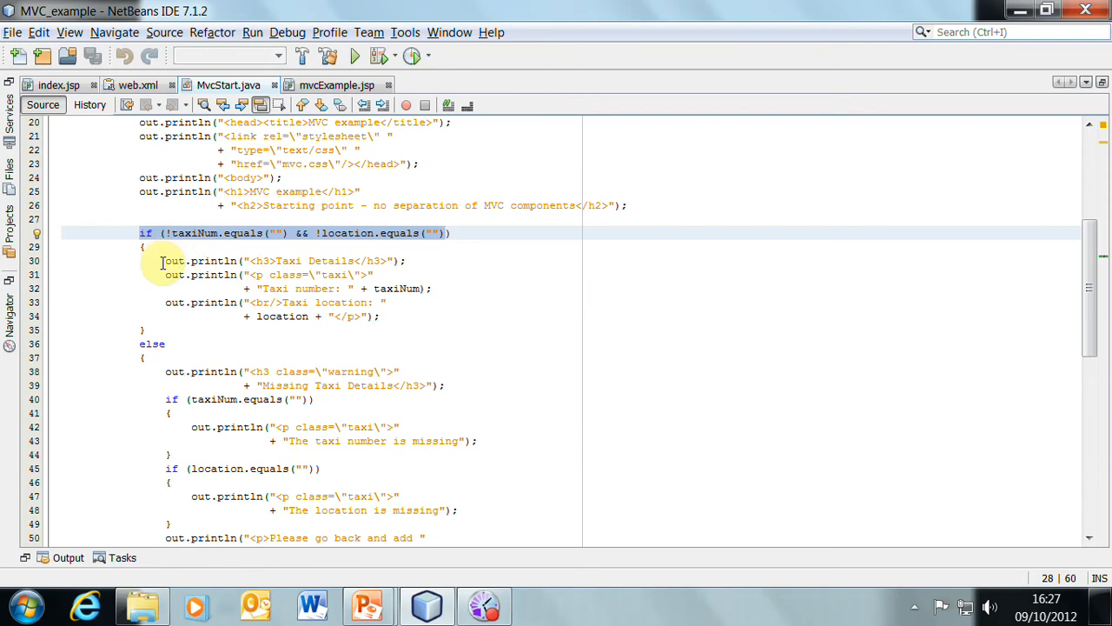
{"action": "left_click_drag", "start_coordinate": [162, 261], "coordinate": [374, 315]}
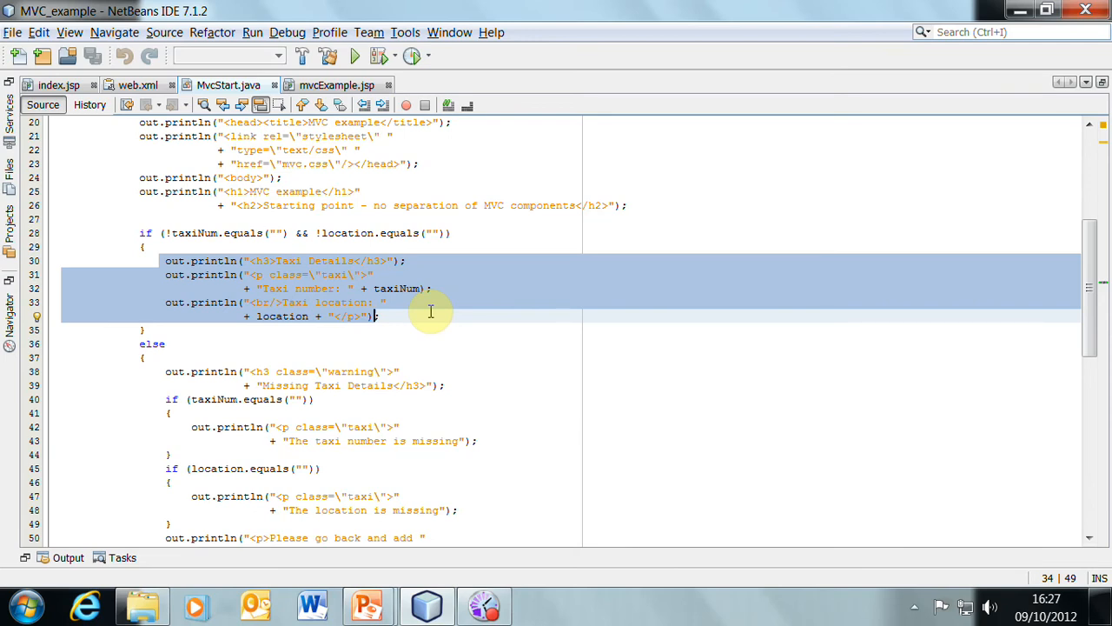
{"action": "scroll", "scroll_direction": "down", "scroll_amount": 3}
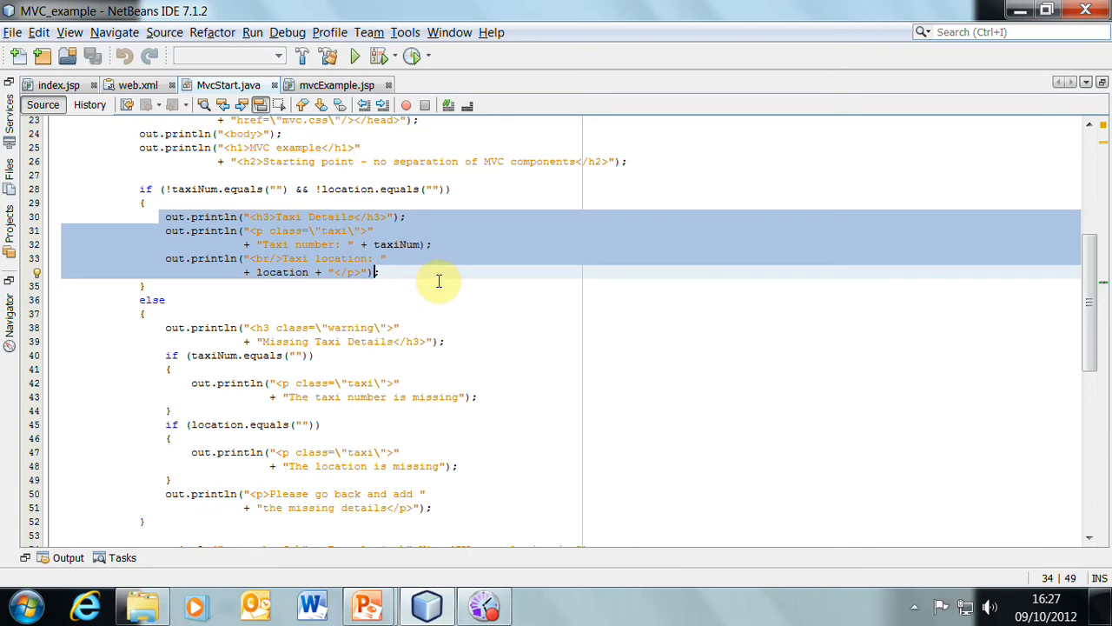
{"action": "mouse_move", "coordinate": [124, 304]}
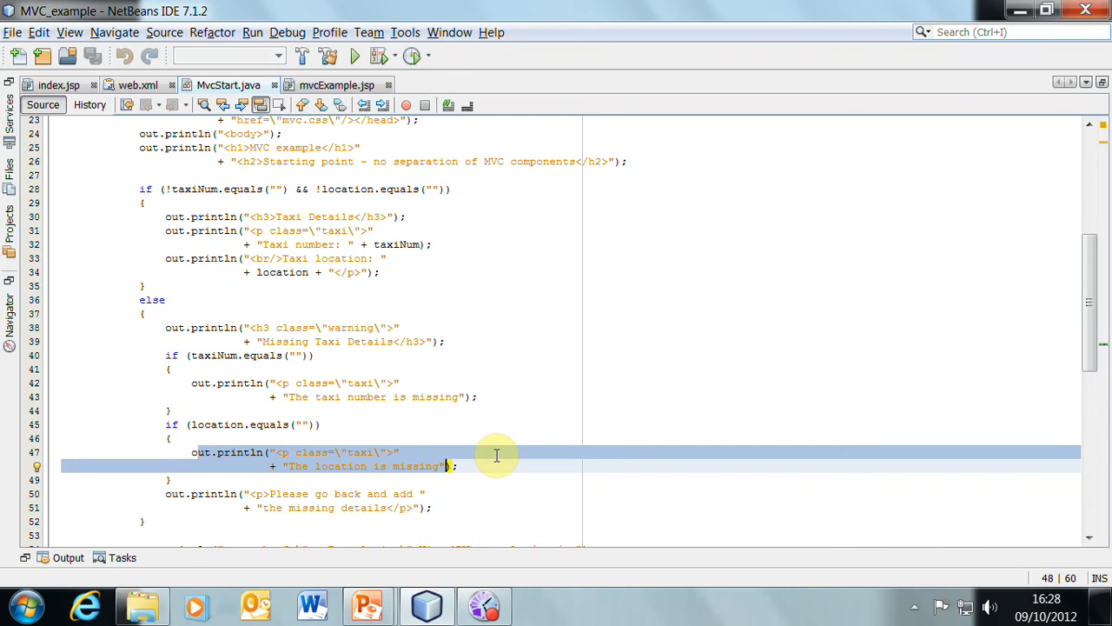
{"action": "mouse_move", "coordinate": [178, 431]}
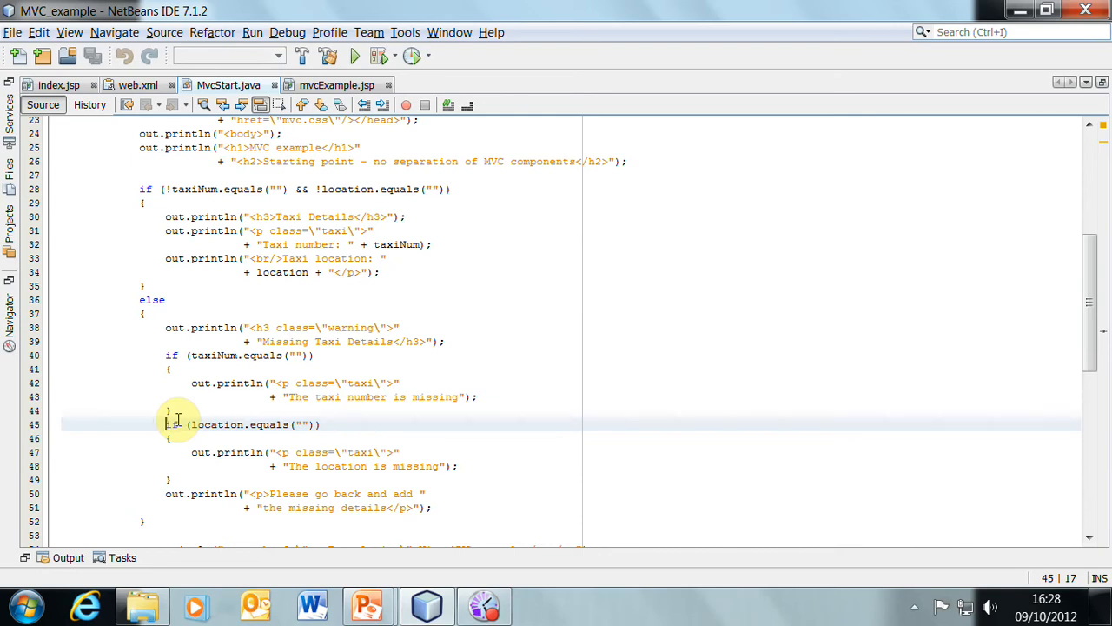
{"action": "mouse_move", "coordinate": [452, 362]}
{"action": "type", "text": "else "}
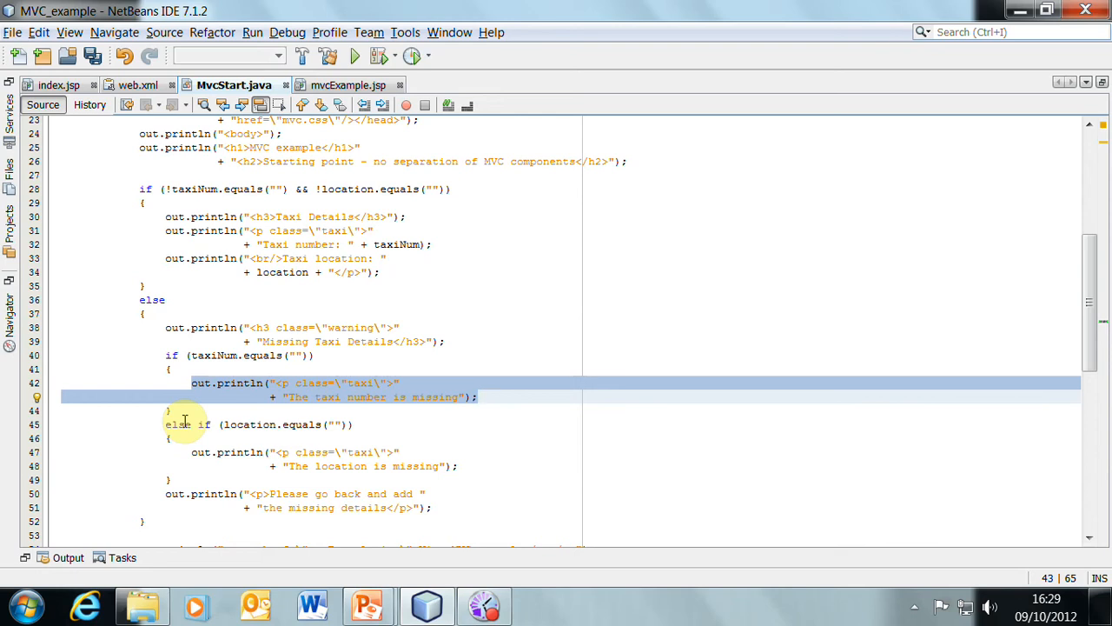
{"action": "mouse_move", "coordinate": [89, 422]}
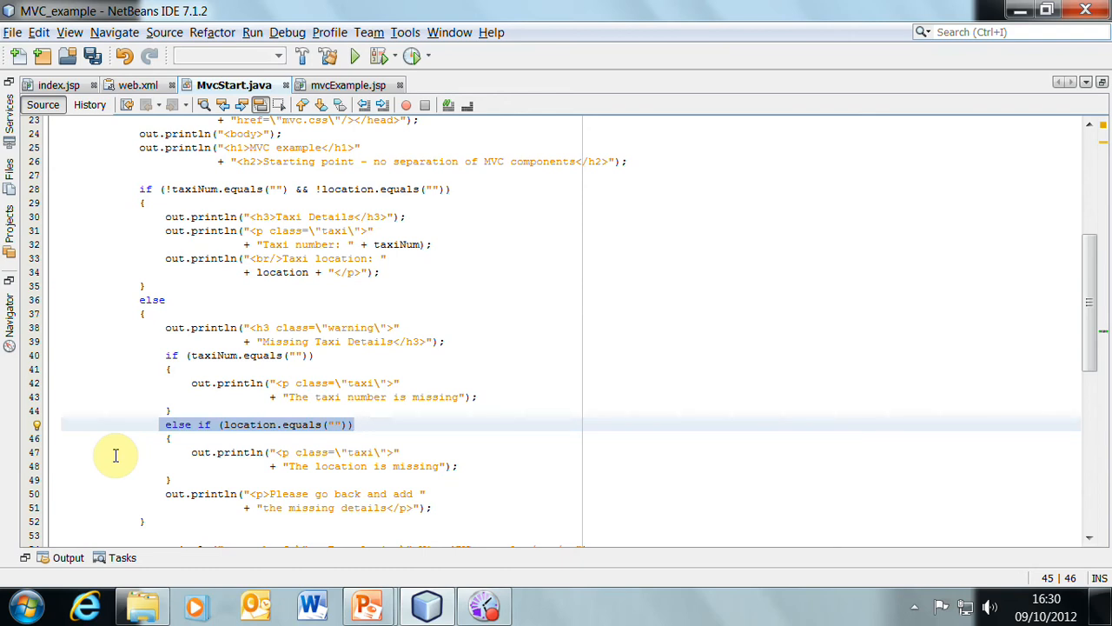
{"action": "left_click", "coordinate": [165, 424]}
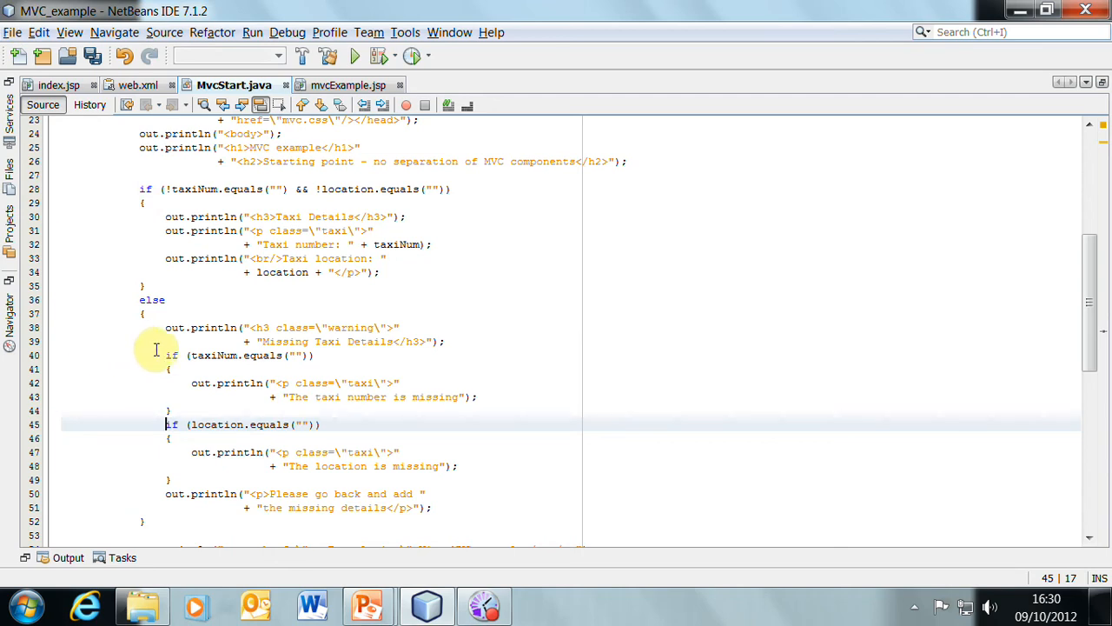
{"action": "left_click_drag", "start_coordinate": [165, 355], "coordinate": [293, 479]}
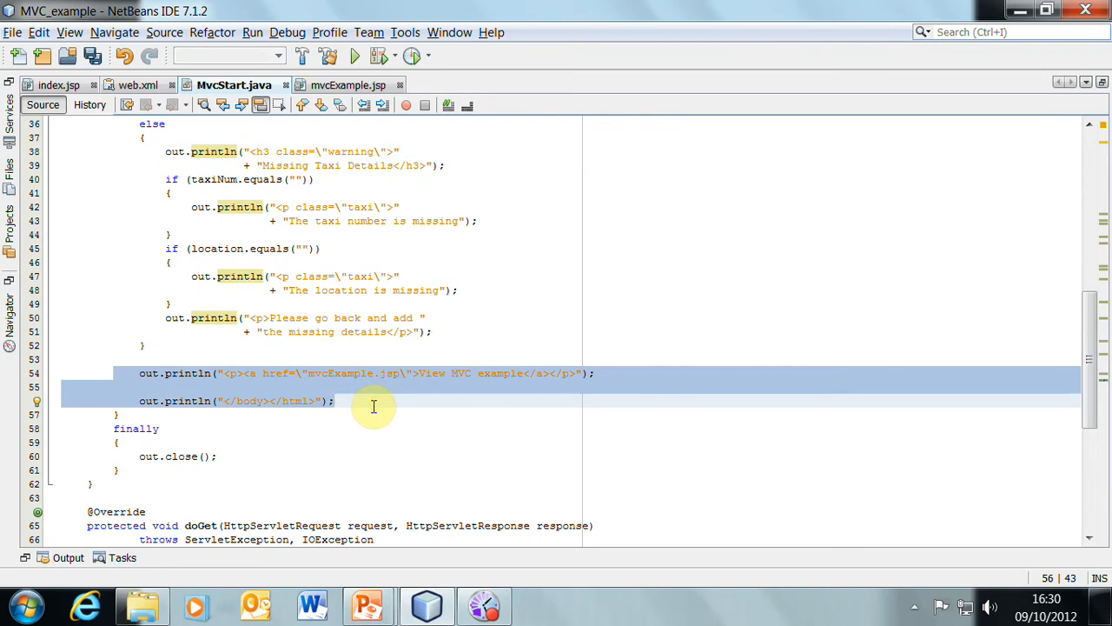
{"action": "mouse_move", "coordinate": [126, 442]}
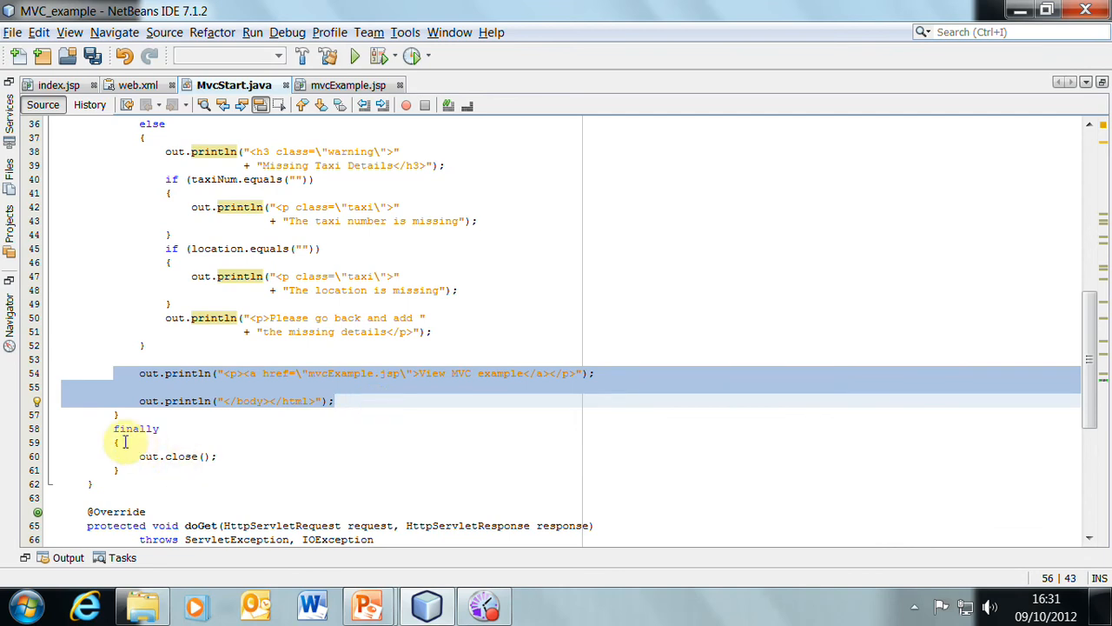
{"action": "left_click", "coordinate": [113, 428]}
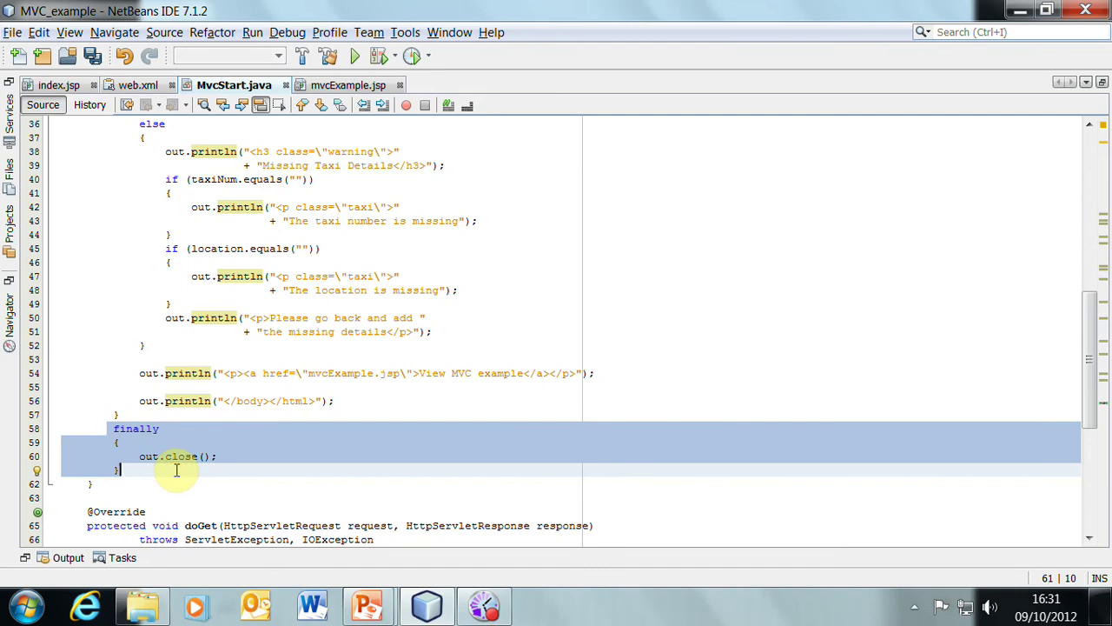
{"action": "left_click", "coordinate": [246, 401]}
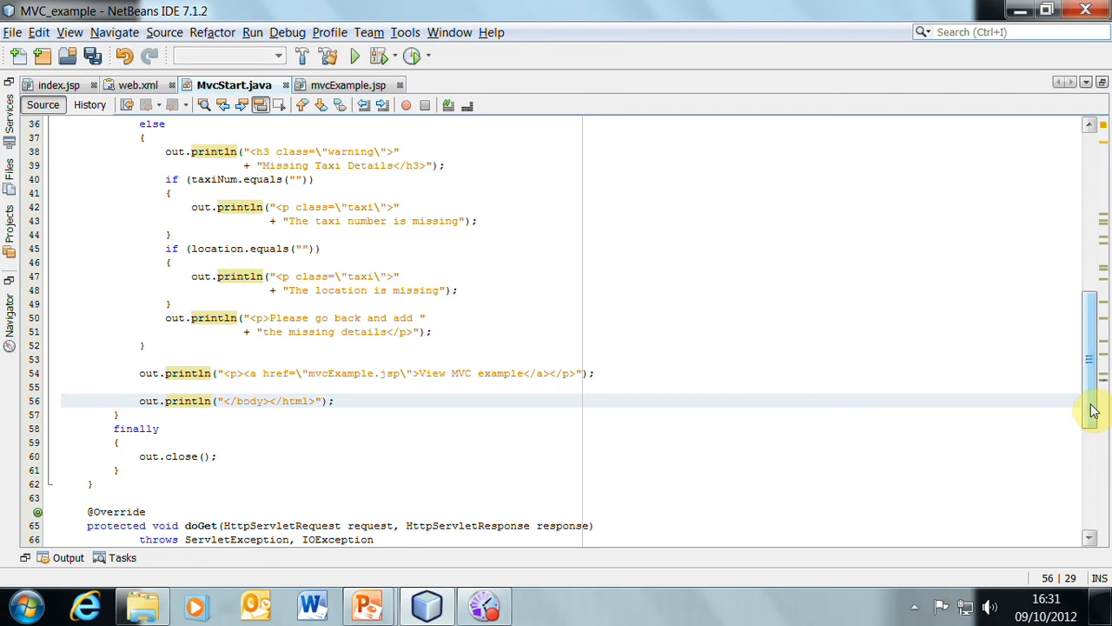
{"action": "mouse_move", "coordinate": [1093, 406]}
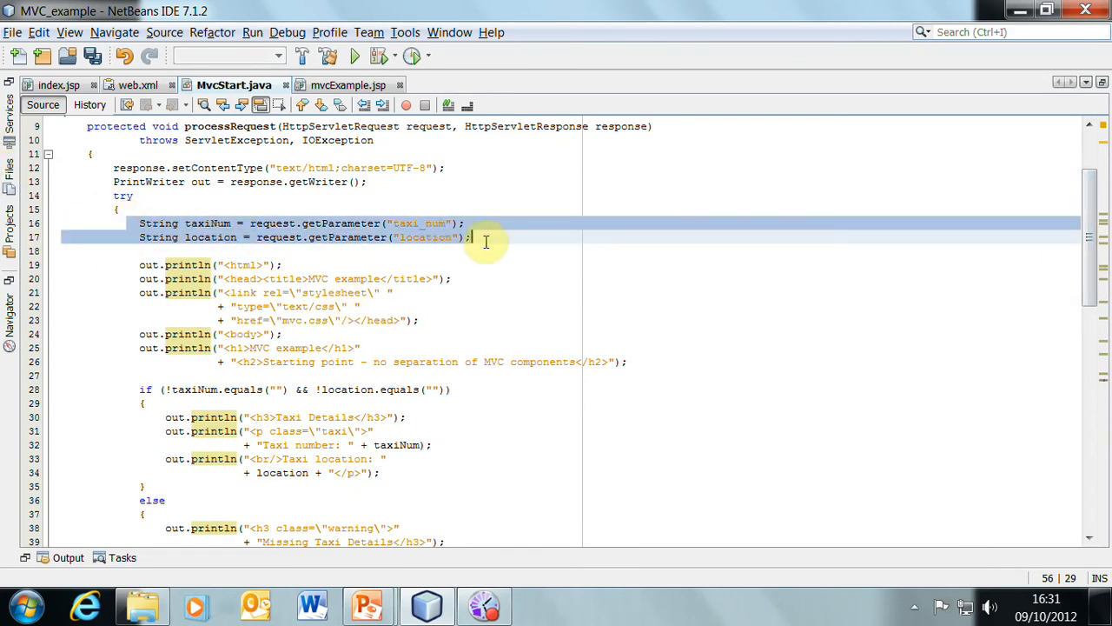
{"action": "left_click", "coordinate": [474, 238]}
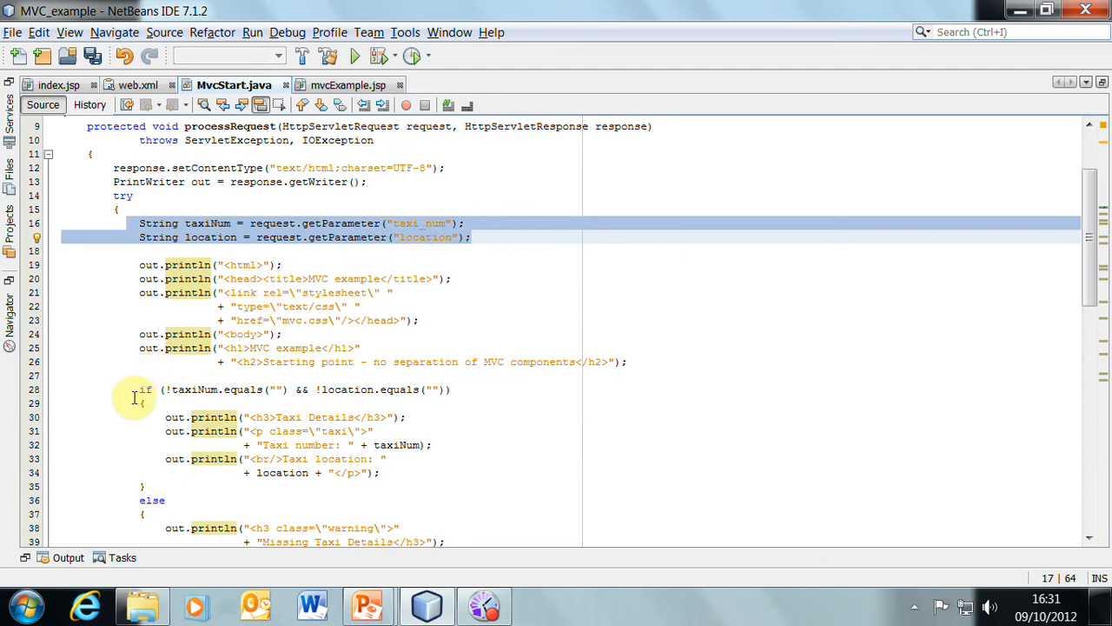
{"action": "left_click", "coordinate": [160, 417]}
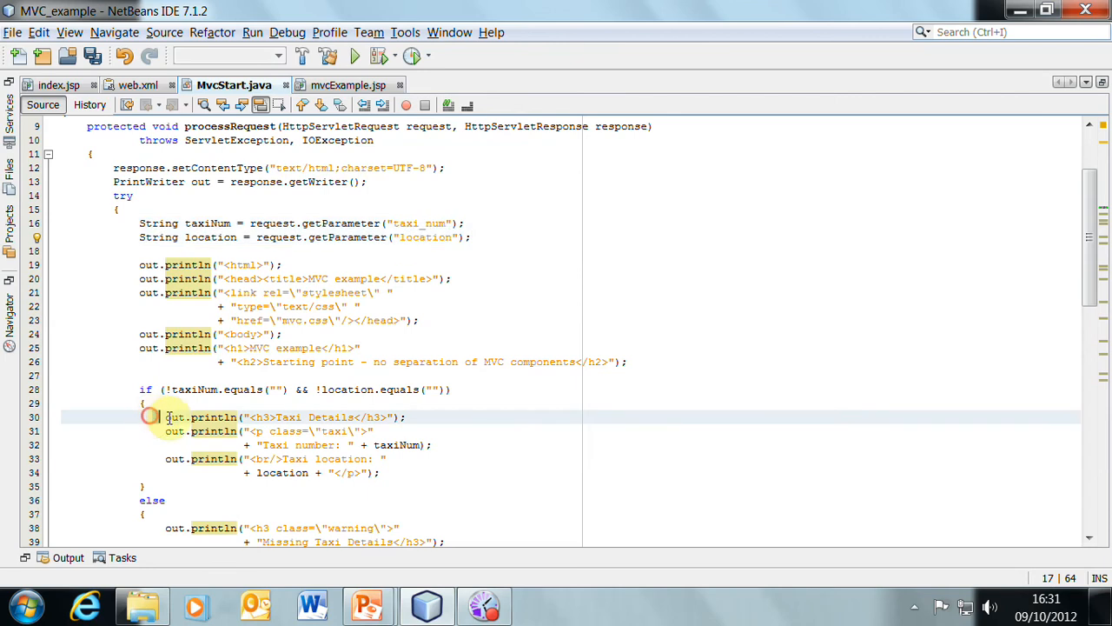
{"action": "left_click_drag", "start_coordinate": [166, 417], "coordinate": [387, 472]}
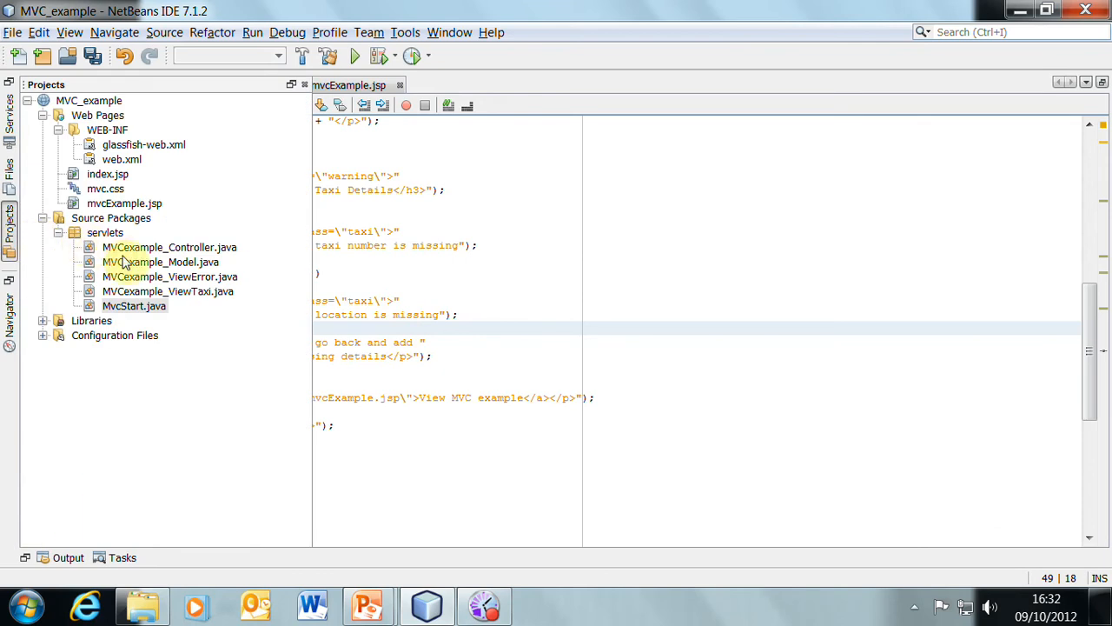
- Select MVCexample_Controller.java in the Projects panel's servlets package
{"action": "left_click", "coordinate": [168, 247]}
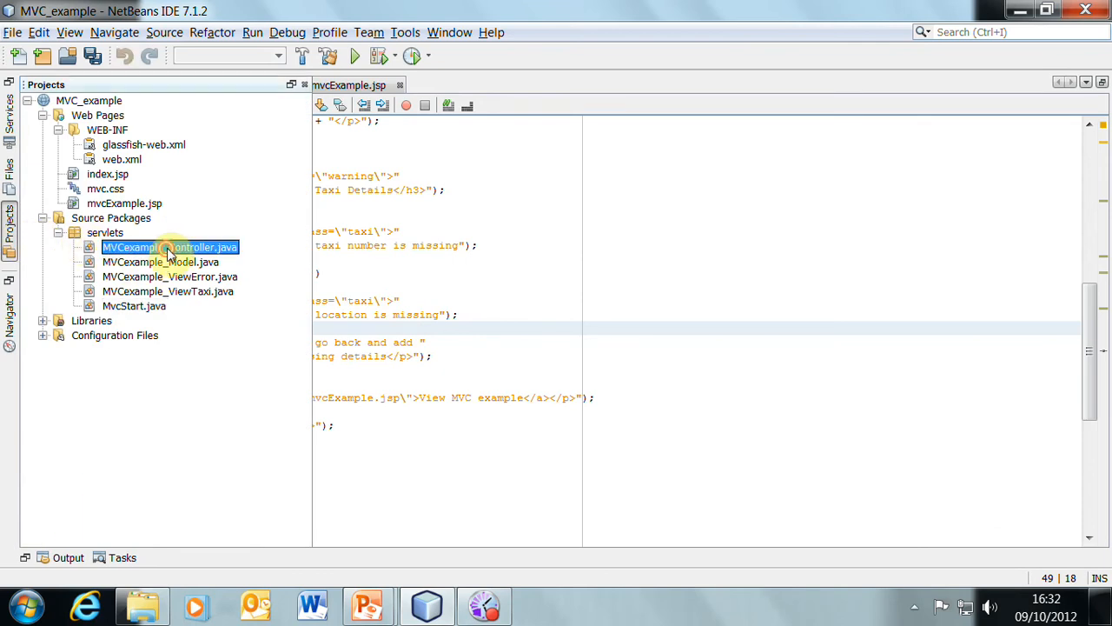
- Open MVCexample_Controller.java and highlight the mvcModel dispatcher name
{"action": "double_click", "coordinate": [170, 246]}
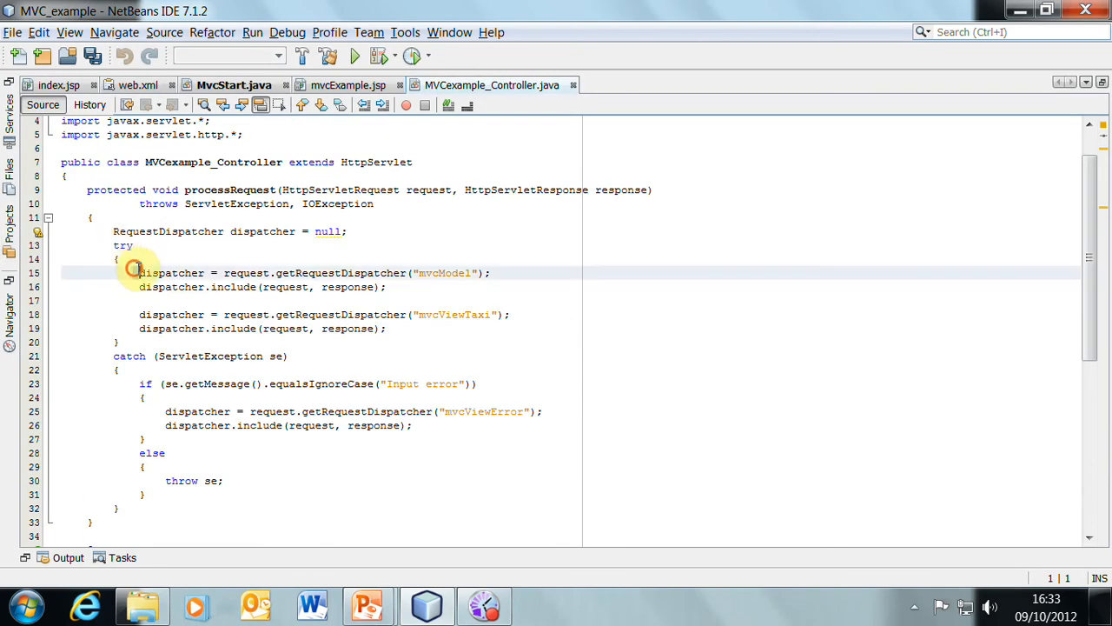
{"action": "left_click_drag", "start_coordinate": [140, 272], "coordinate": [529, 286]}
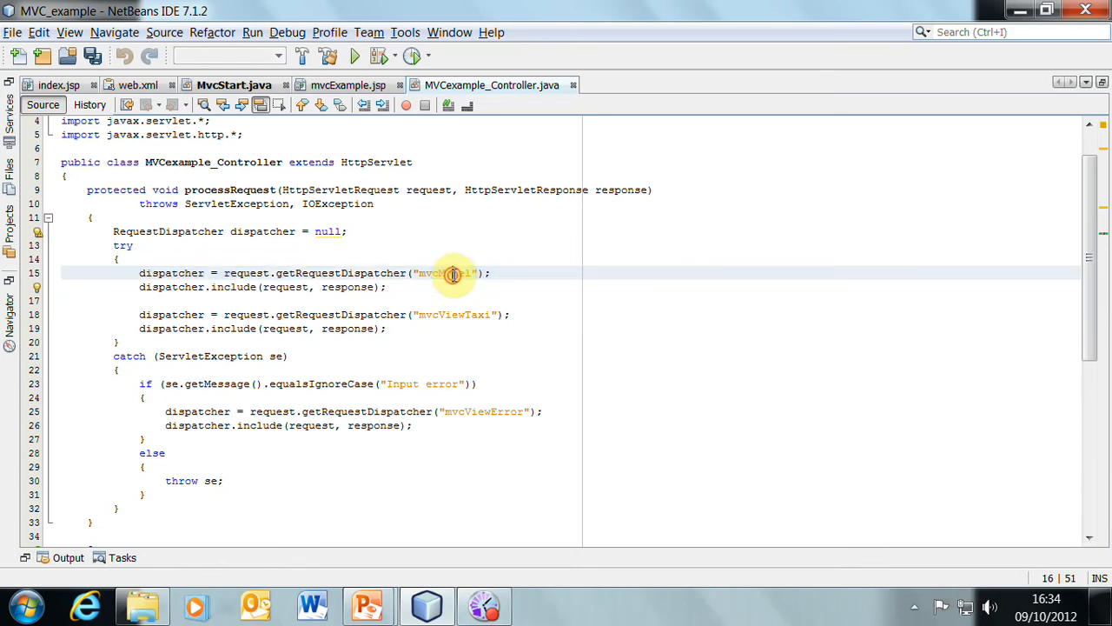
{"action": "double_click", "coordinate": [448, 273]}
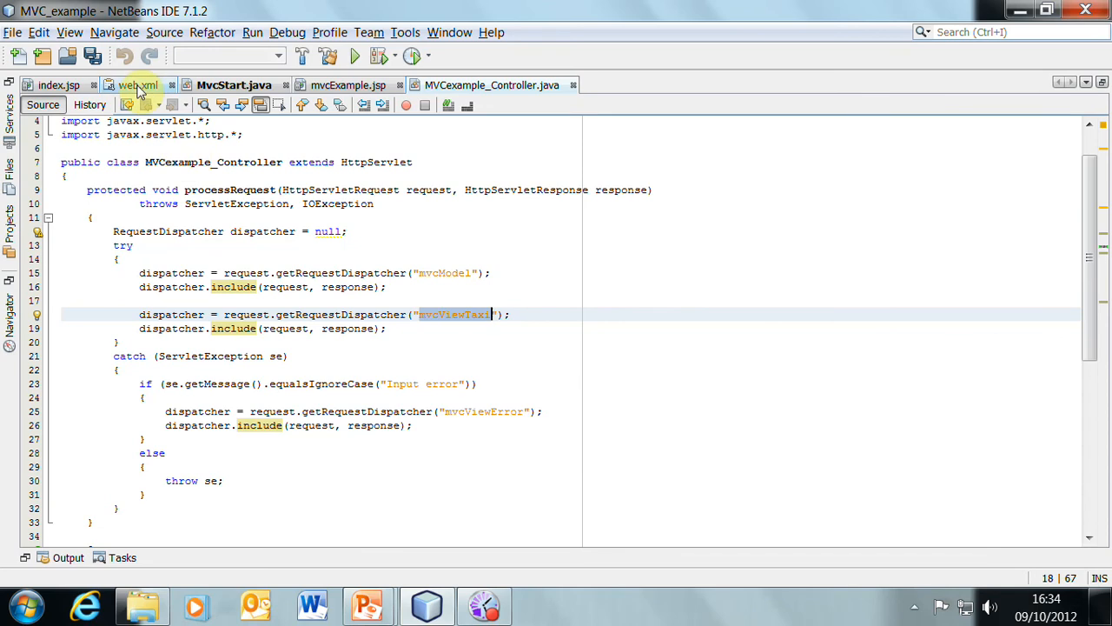
- Show web.xml's servlet mappings and point out the MVCexample_Model servlet name
{"action": "left_click", "coordinate": [139, 87]}
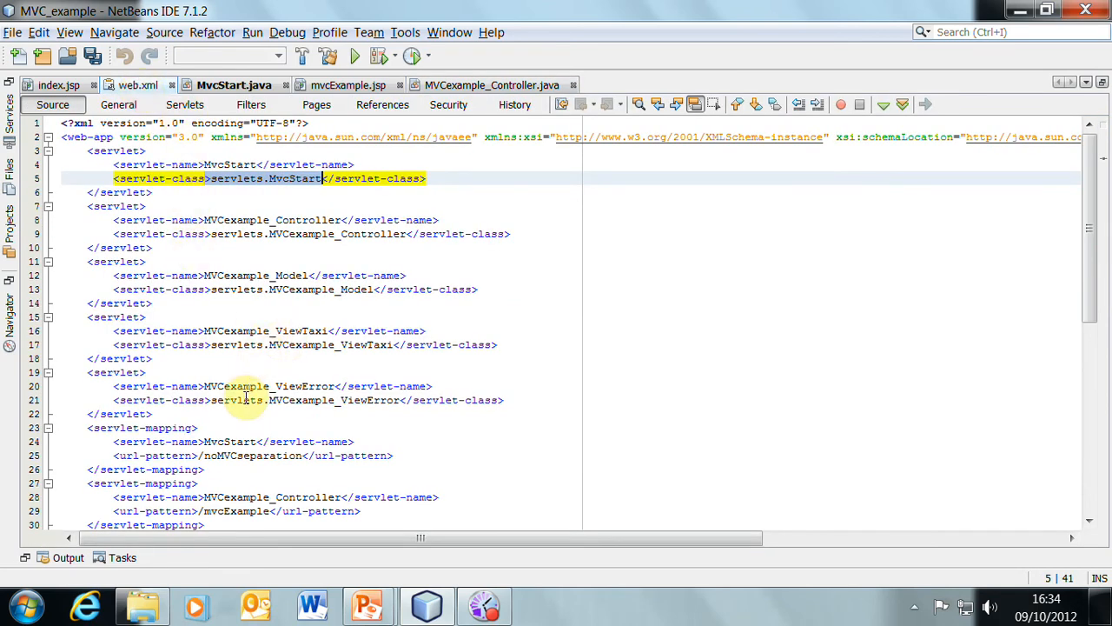
{"action": "scroll", "scroll_direction": "down", "scroll_amount": 3}
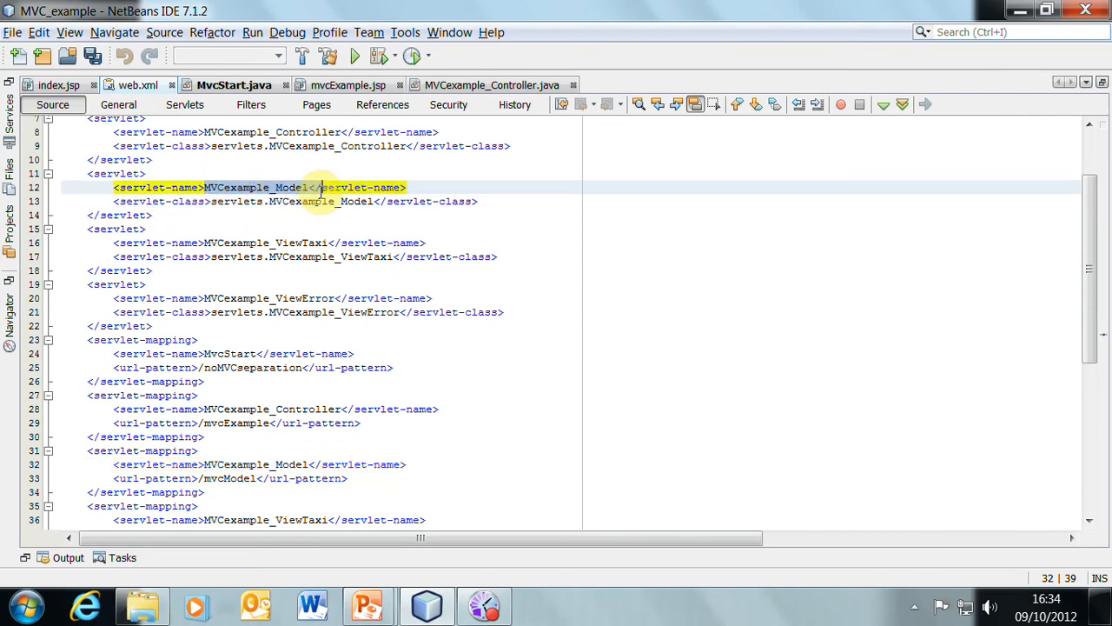
{"action": "left_click", "coordinate": [292, 207]}
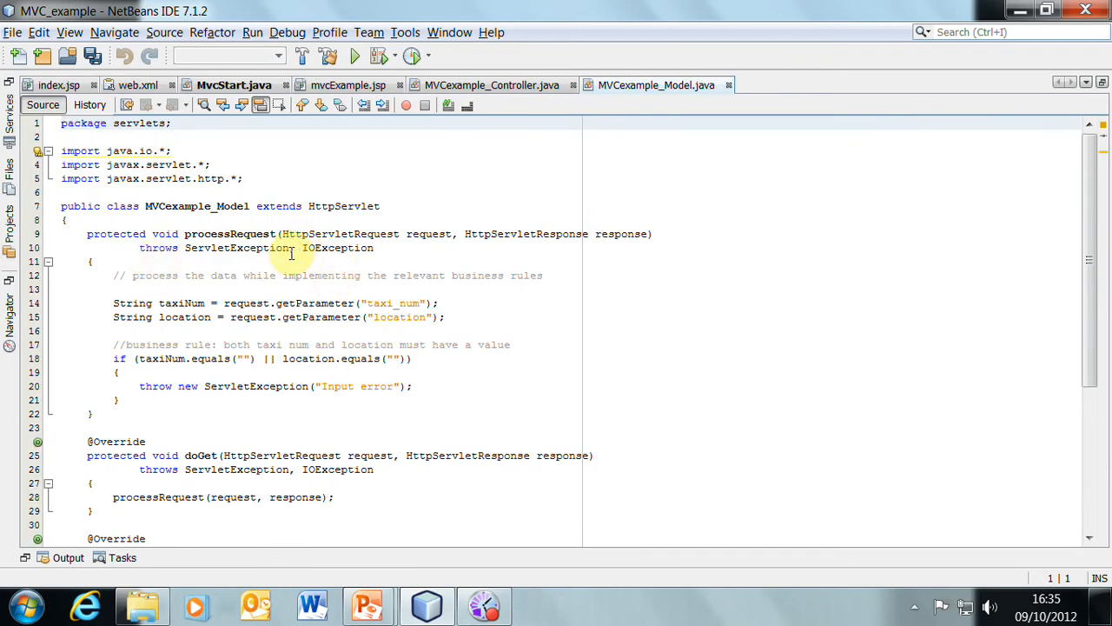
- Highlight the taxi_num and location getParameter lines in MVCexample_Model.java, then clear the highlight
{"action": "left_click_drag", "start_coordinate": [113, 303], "coordinate": [458, 317]}
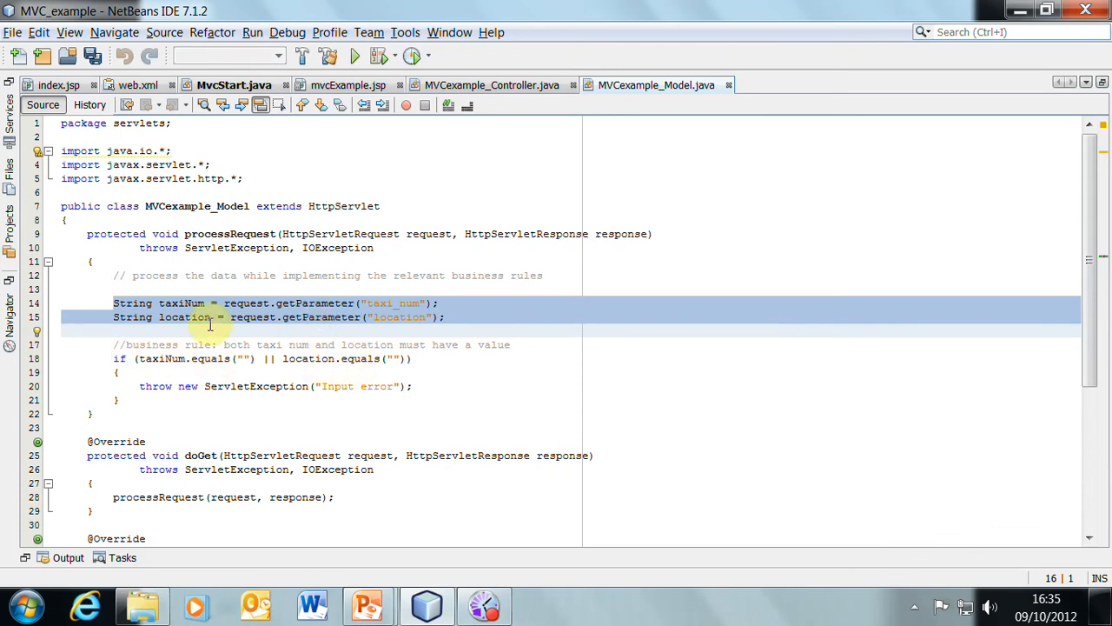
{"action": "mouse_move", "coordinate": [185, 364]}
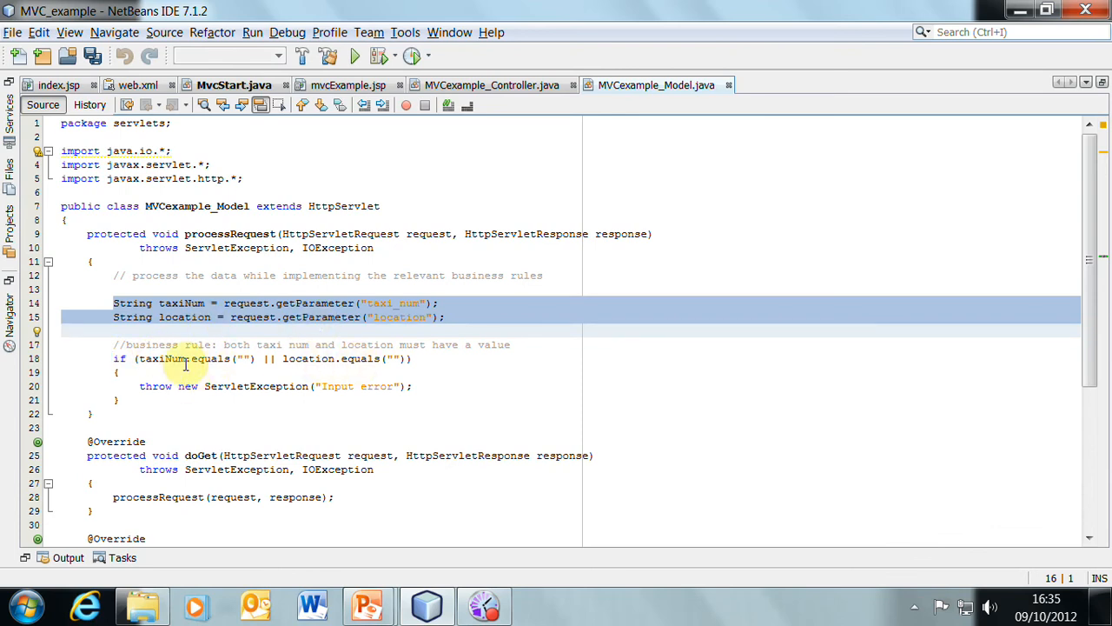
{"action": "left_click", "coordinate": [428, 386]}
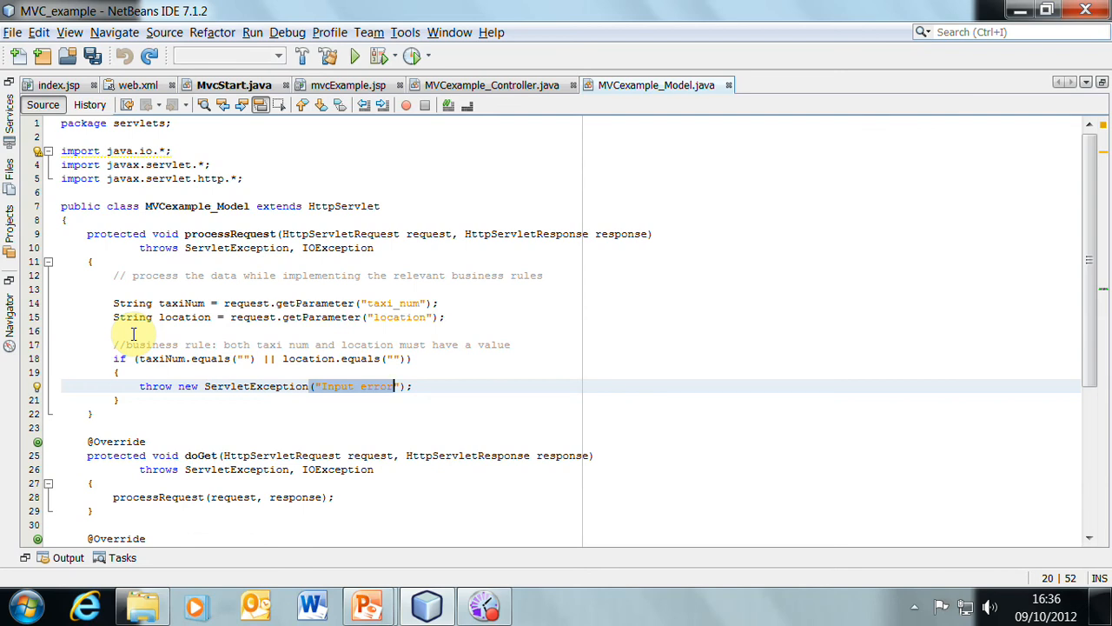
{"action": "mouse_move", "coordinate": [216, 386]}
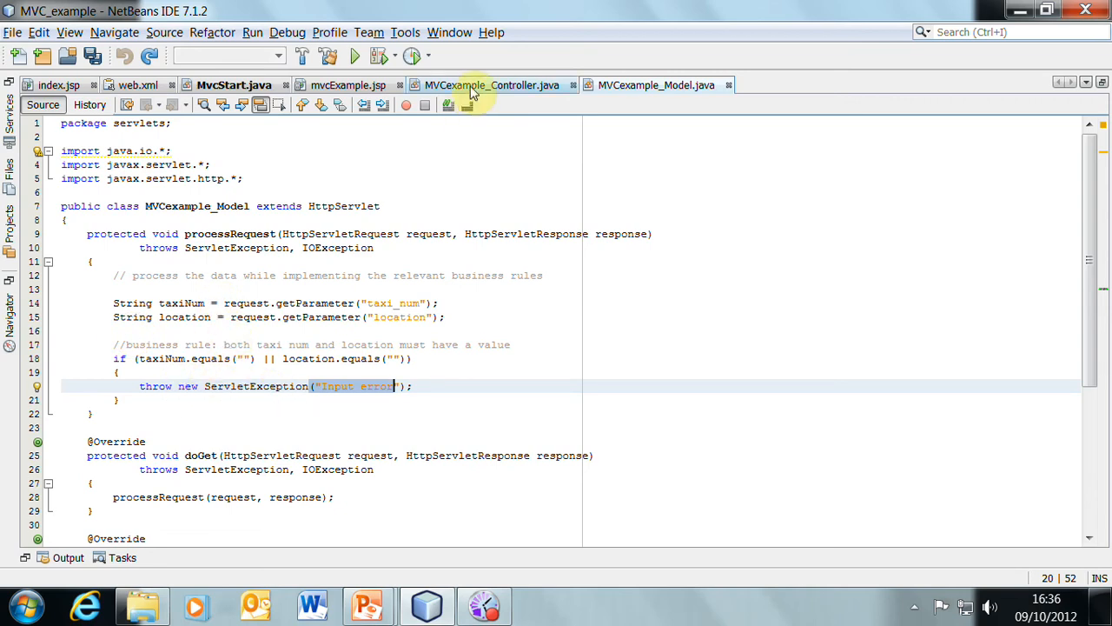
- Return to MVCexample_Controller.java and highlight the catch block's mvcViewError dispatch lines
{"action": "left_click", "coordinate": [493, 85]}
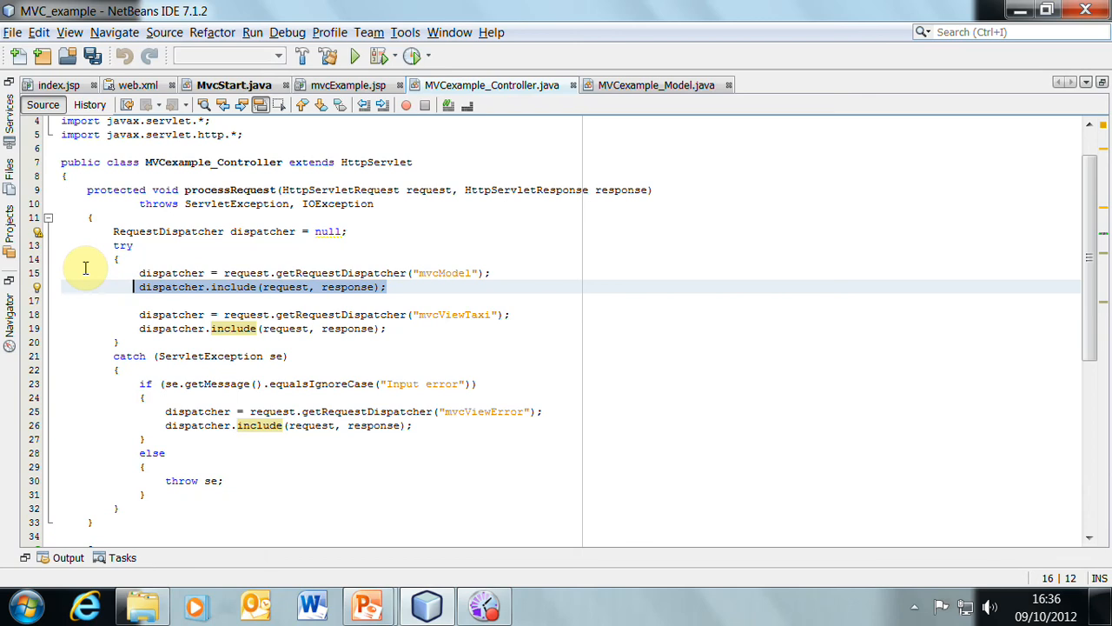
{"action": "mouse_move", "coordinate": [102, 263]}
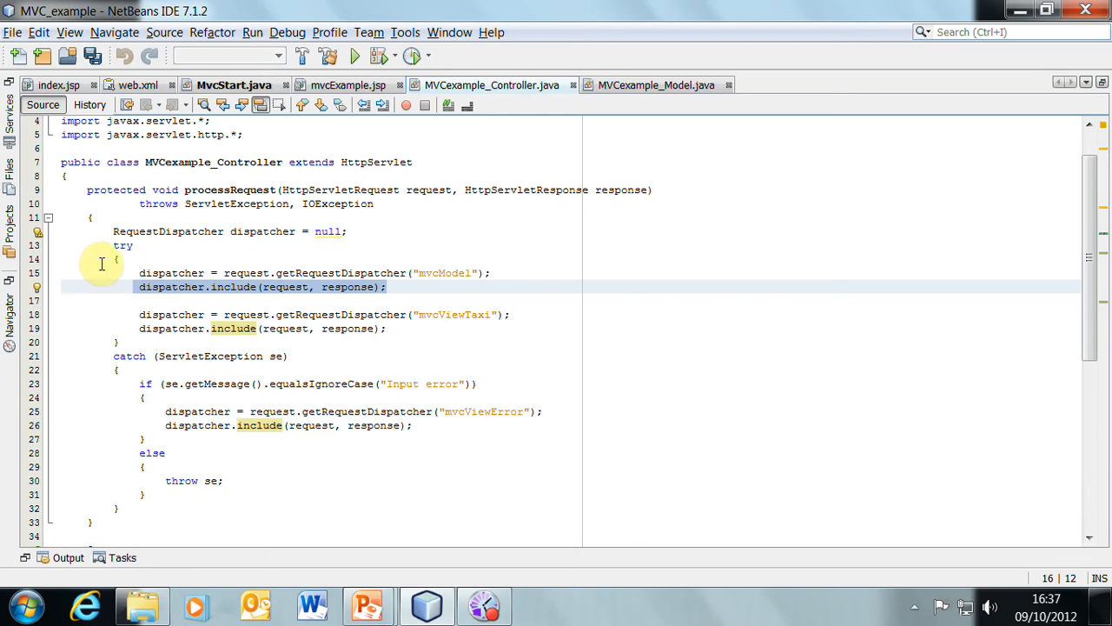
{"action": "mouse_move", "coordinate": [136, 294]}
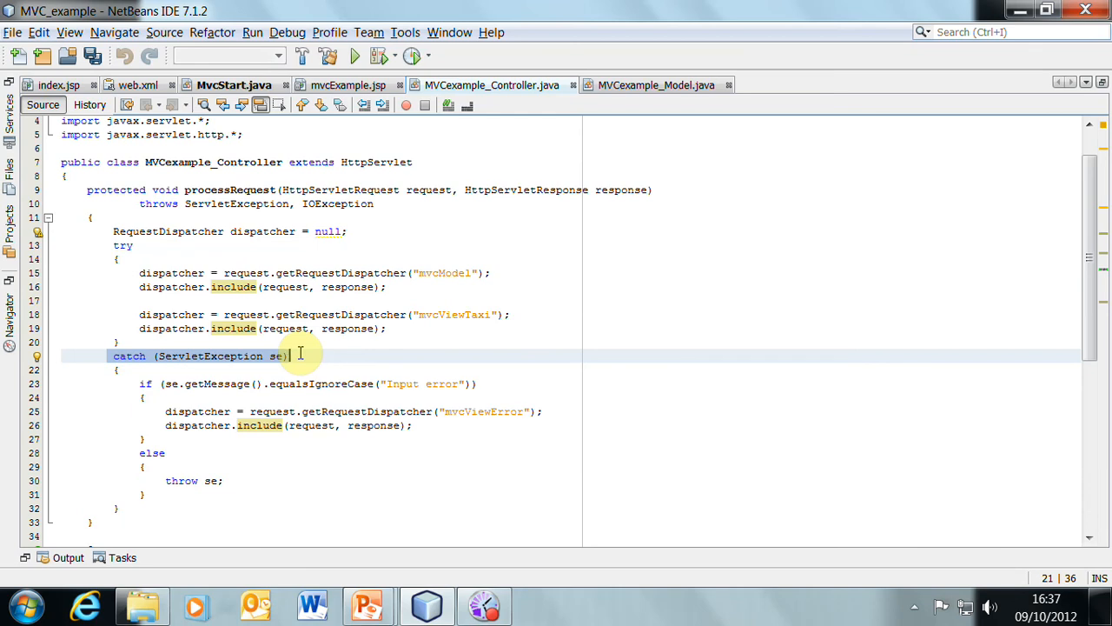
{"action": "mouse_move", "coordinate": [178, 356]}
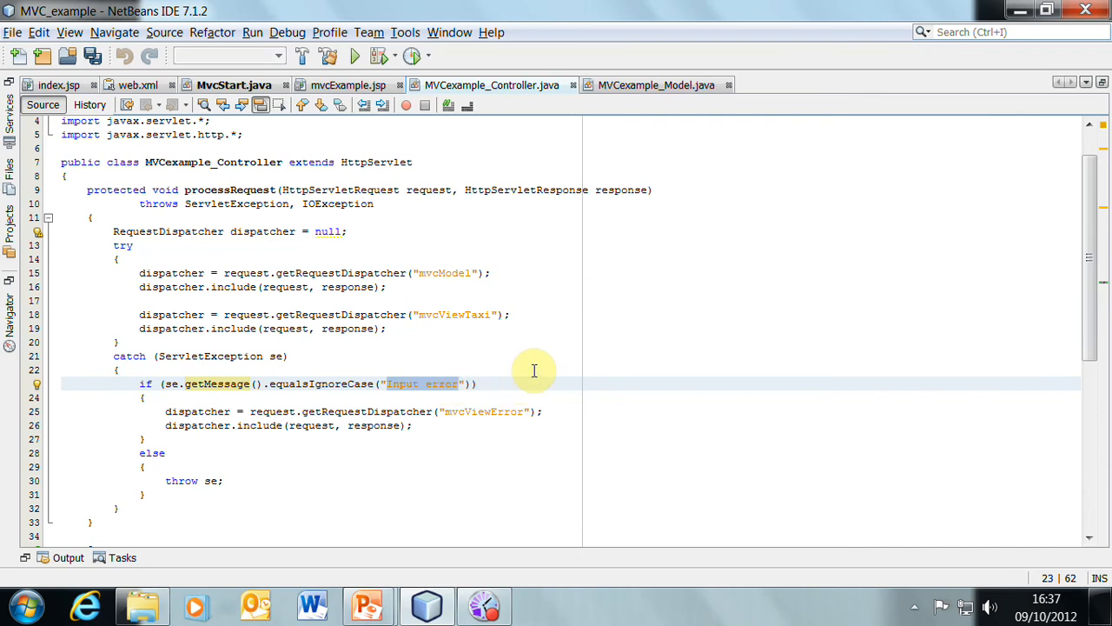
{"action": "mouse_move", "coordinate": [165, 411]}
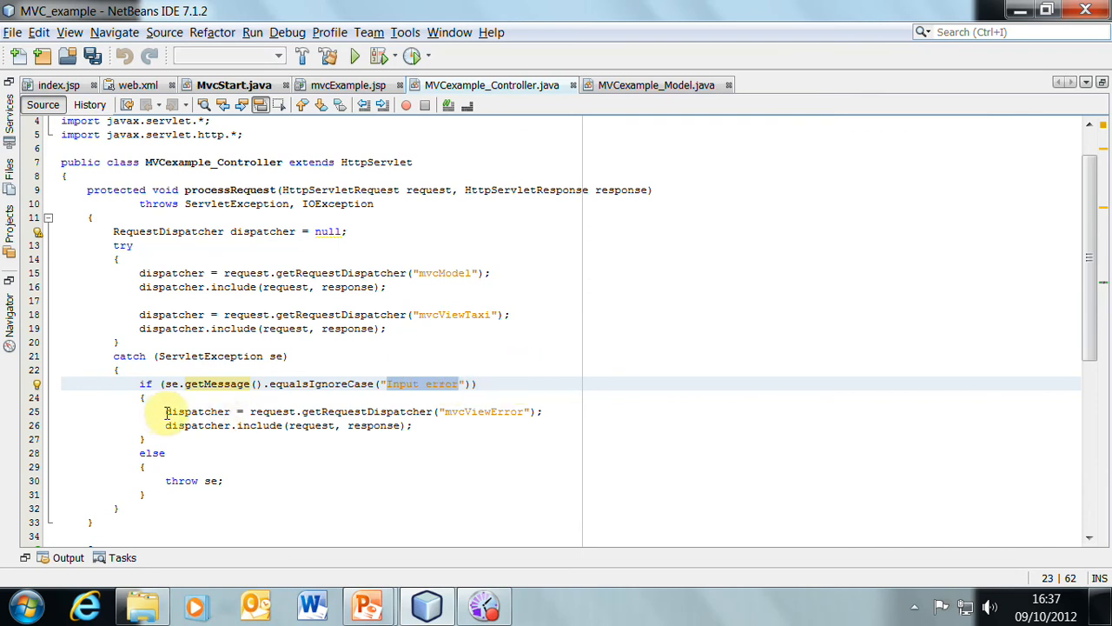
{"action": "left_click_drag", "start_coordinate": [165, 411], "coordinate": [413, 425]}
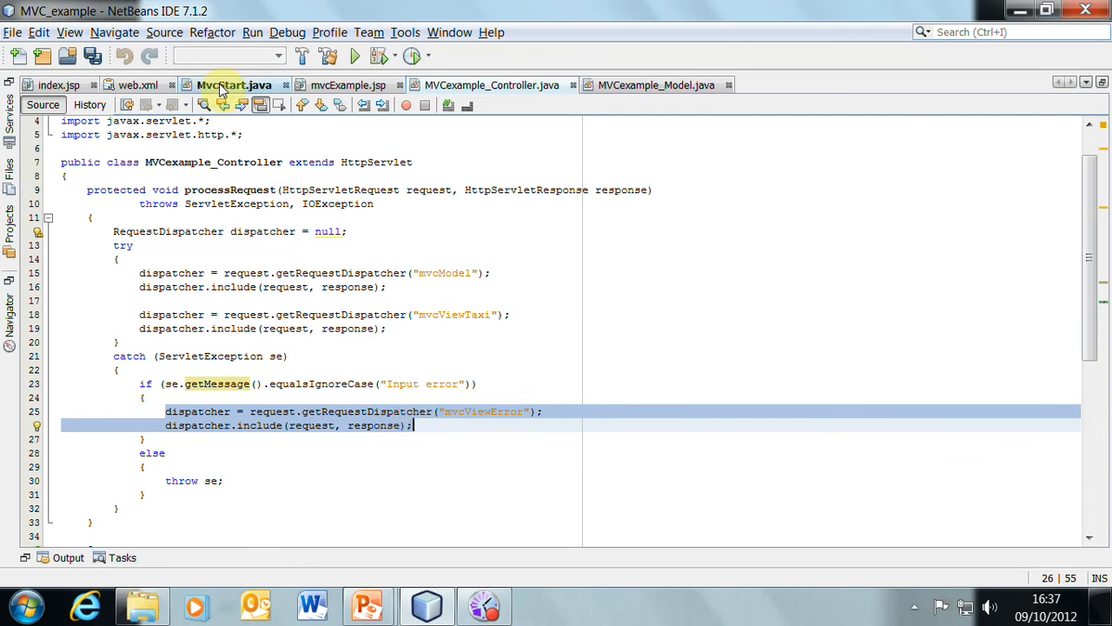
- Highlight MvcStart.java's missing-taxi-details else branch, then return to MVCexample_Controller.java
{"action": "left_click", "coordinate": [227, 86]}
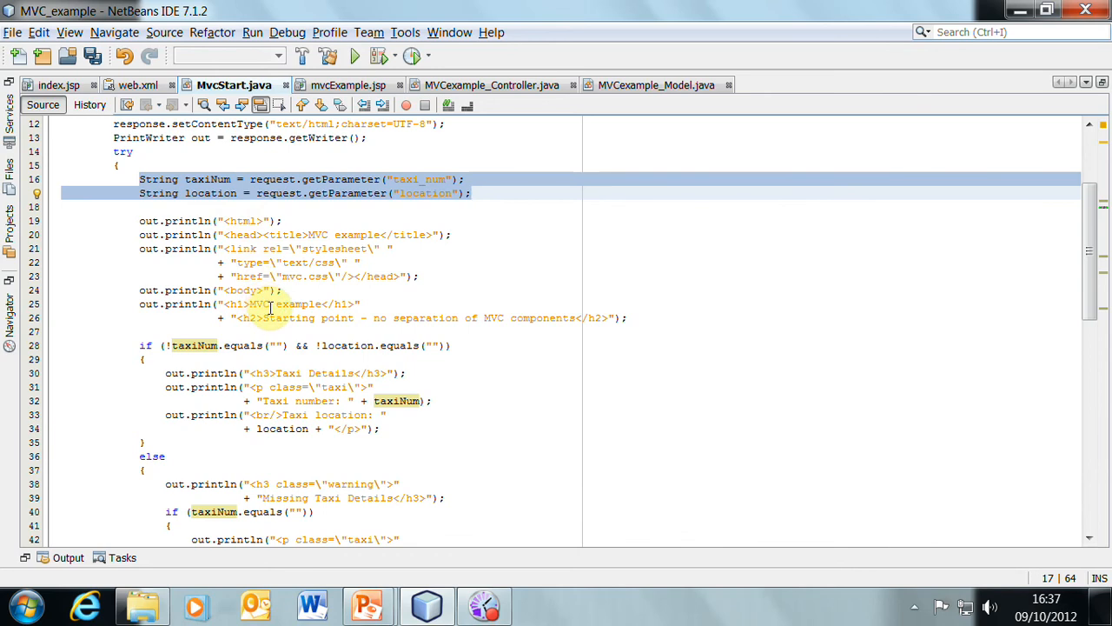
{"action": "scroll", "scroll_direction": "down", "scroll_amount": 3}
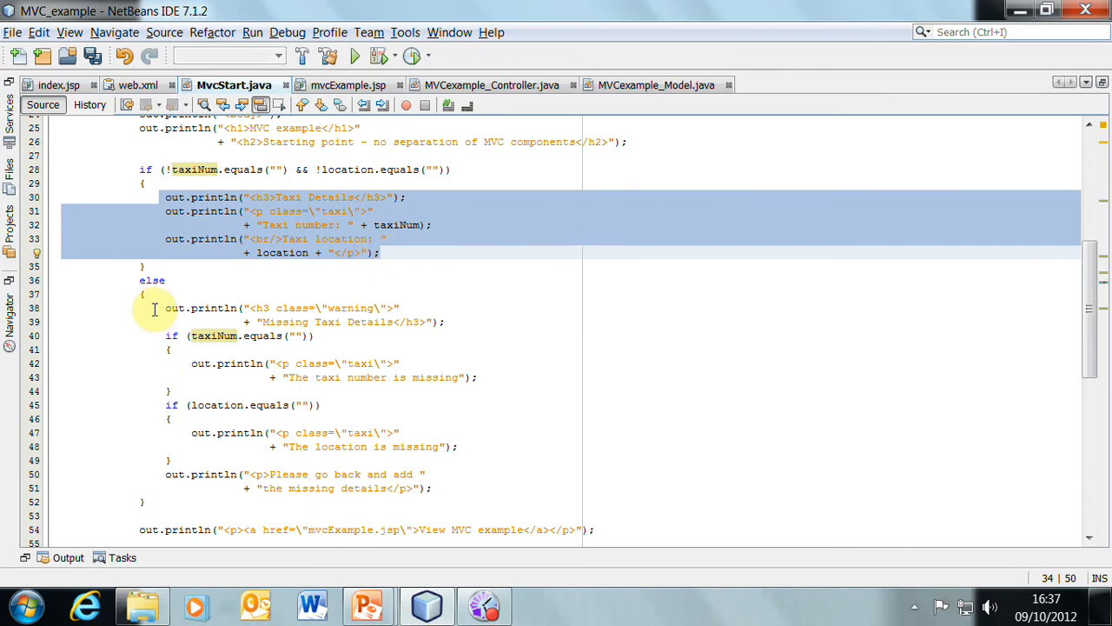
{"action": "left_click_drag", "start_coordinate": [154, 307], "coordinate": [466, 488]}
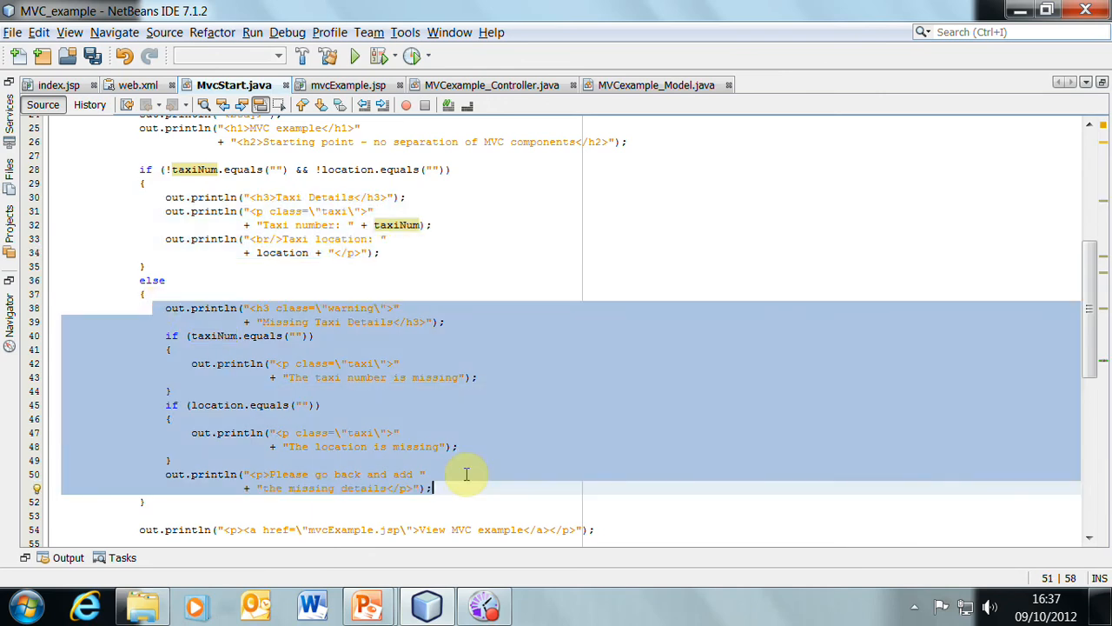
{"action": "left_click", "coordinate": [488, 84]}
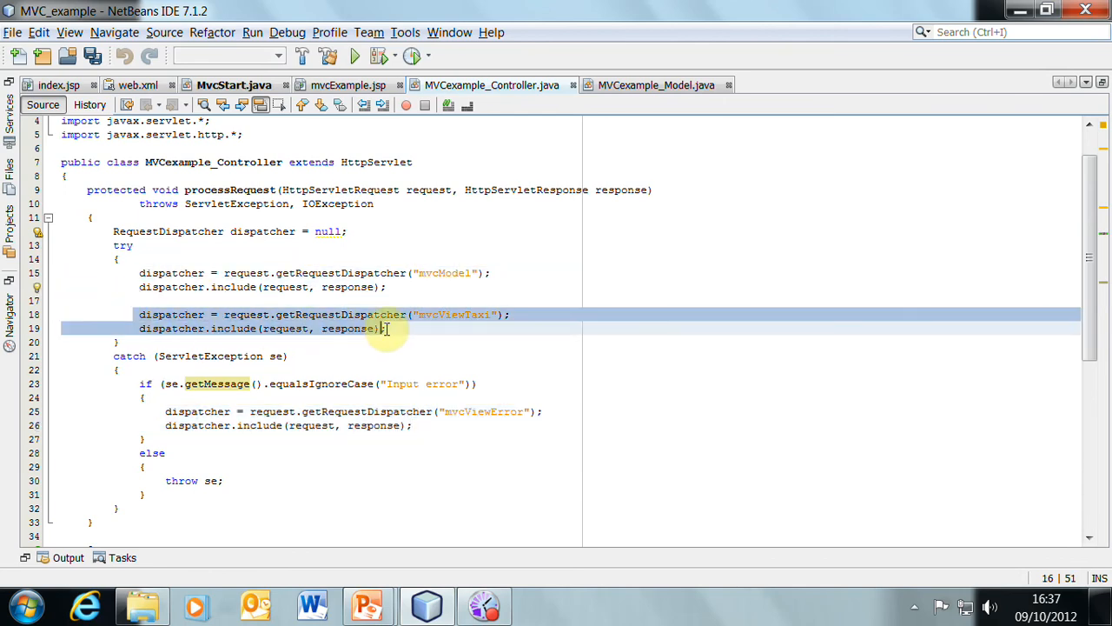
- Point out the controller's input-error if block and bring up the project file tree
{"action": "left_click", "coordinate": [386, 329]}
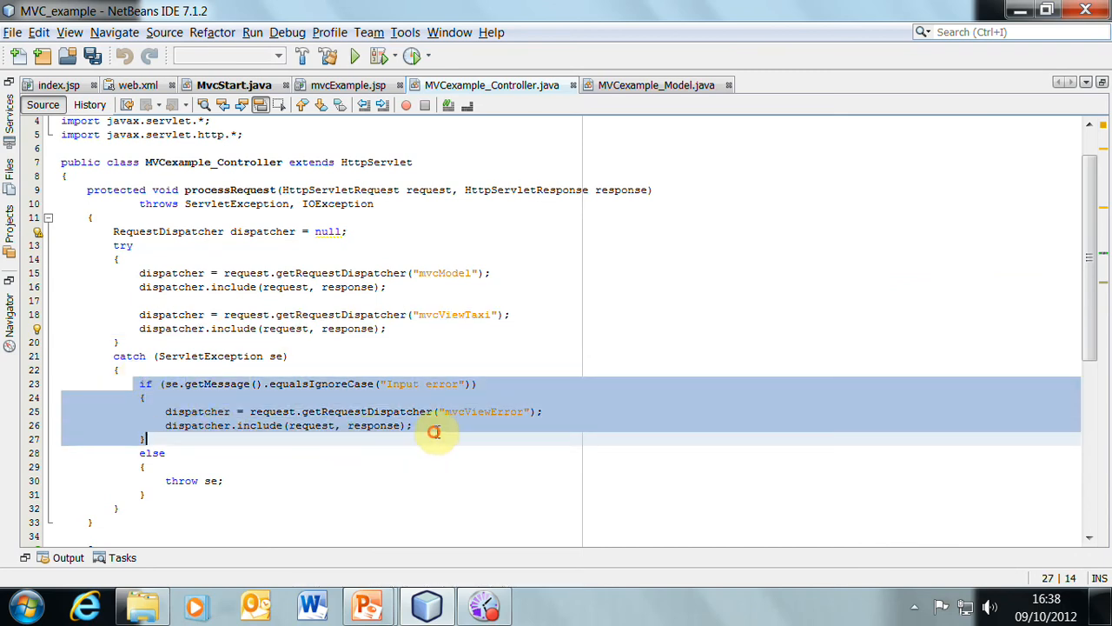
{"action": "mouse_move", "coordinate": [389, 363]}
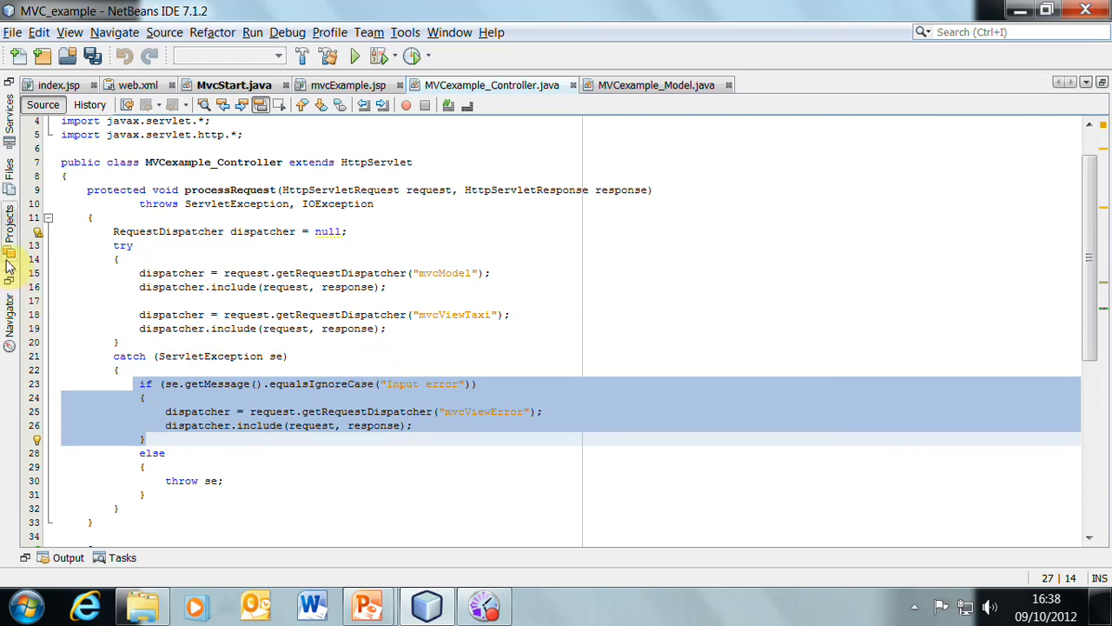
{"action": "left_click", "coordinate": [835, 85]}
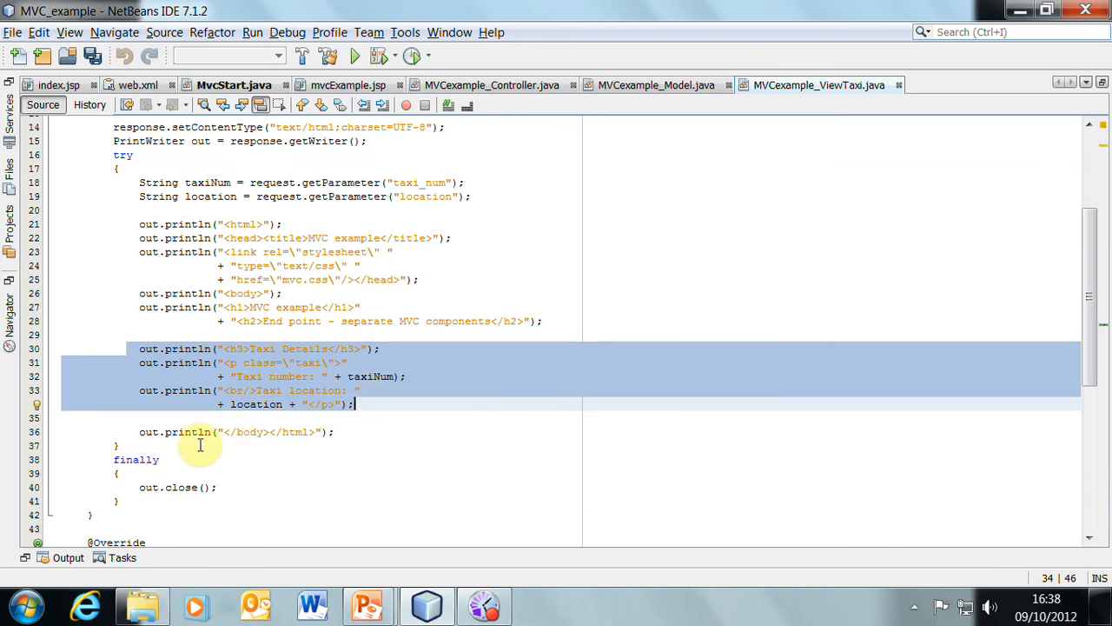
- Mark ViewTaxi's closing body/html println line, then open MVCexample_ViewError.java
{"action": "left_click", "coordinate": [352, 432]}
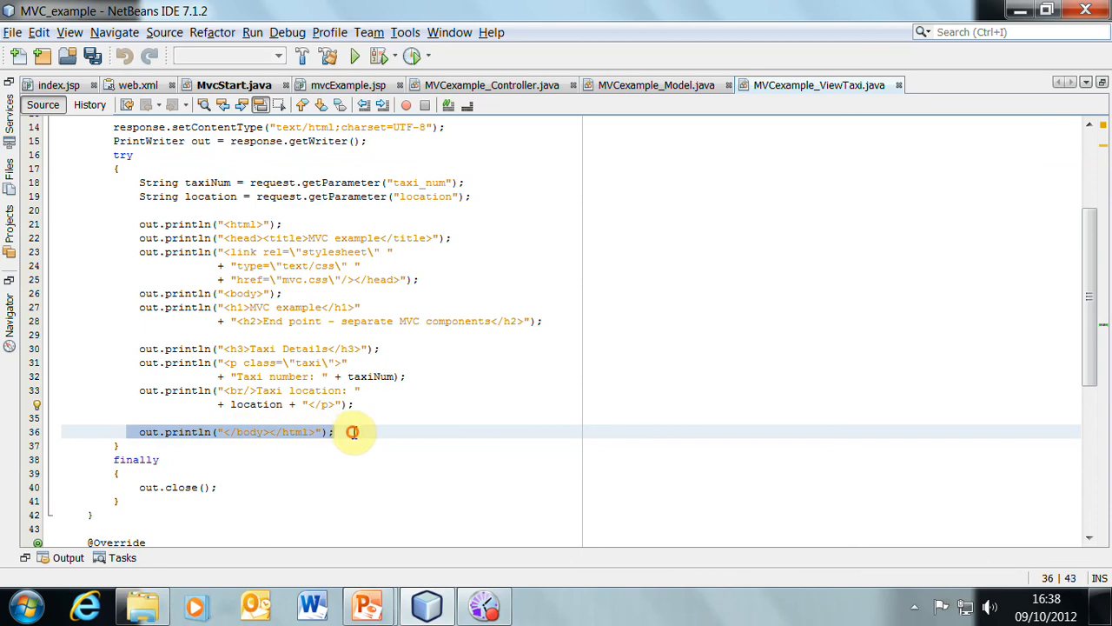
{"action": "left_click", "coordinate": [334, 432]}
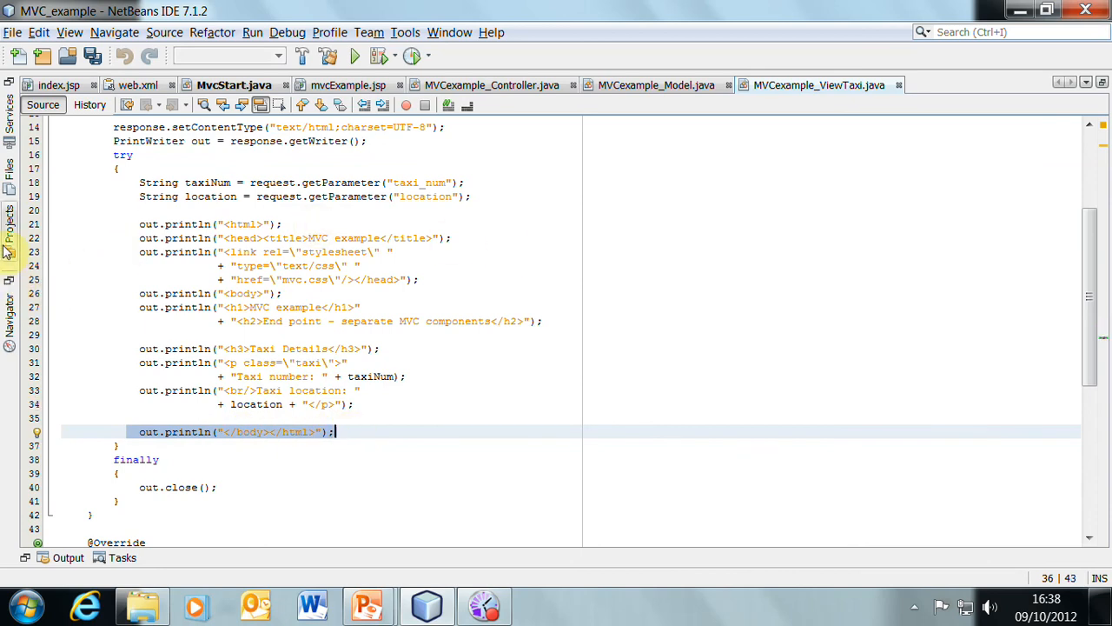
{"action": "left_click", "coordinate": [943, 83]}
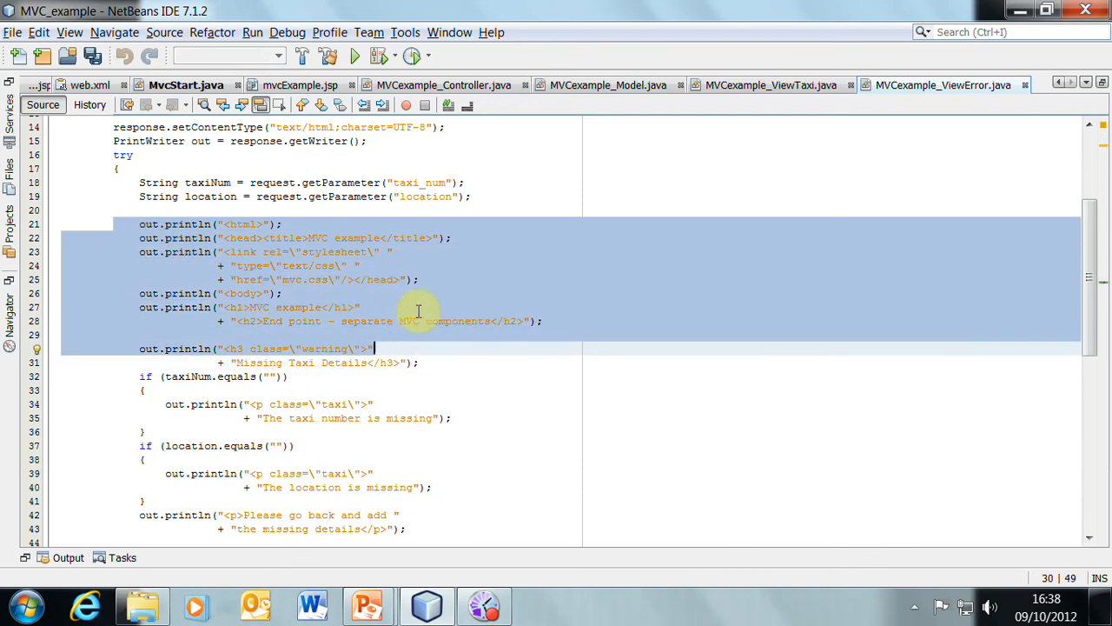
{"action": "scroll", "scroll_direction": "down", "scroll_amount": 3}
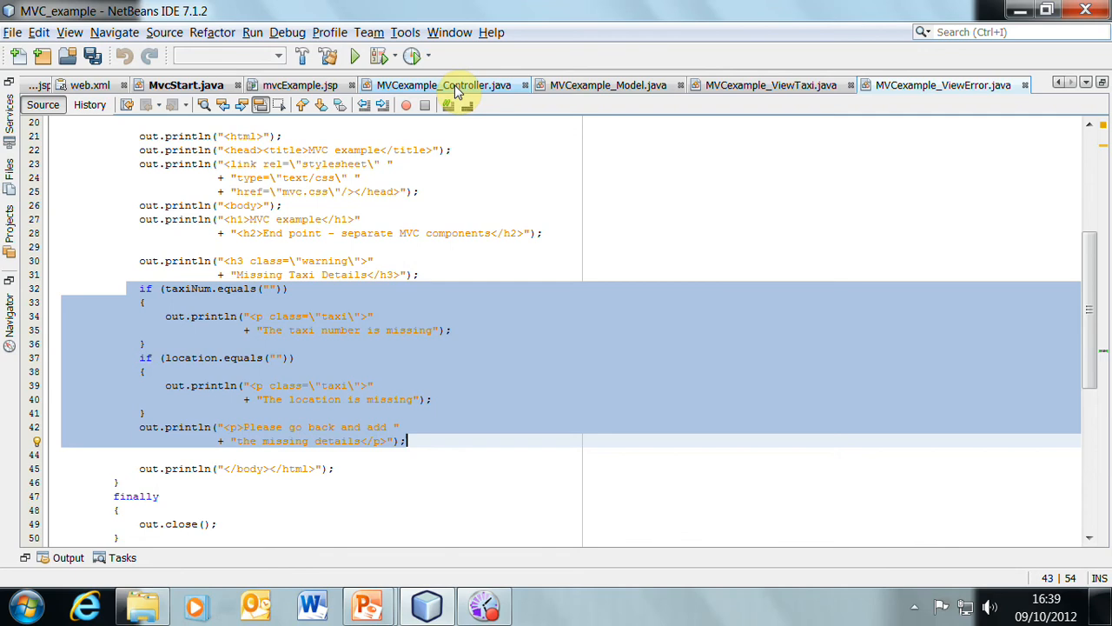
{"action": "left_click", "coordinate": [443, 84]}
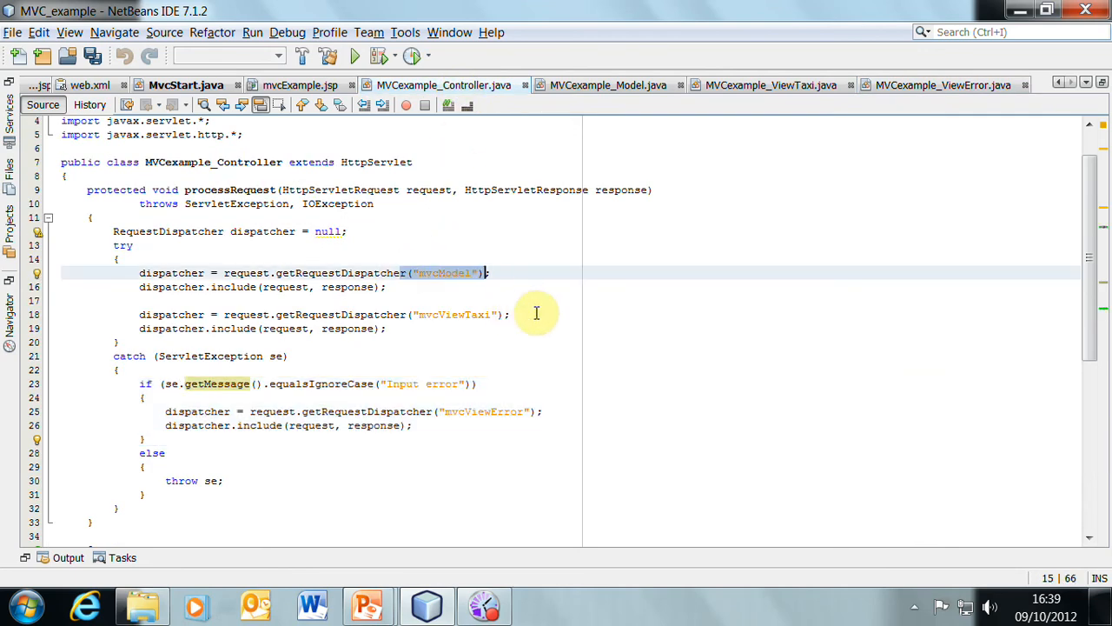
{"action": "mouse_move", "coordinate": [402, 315]}
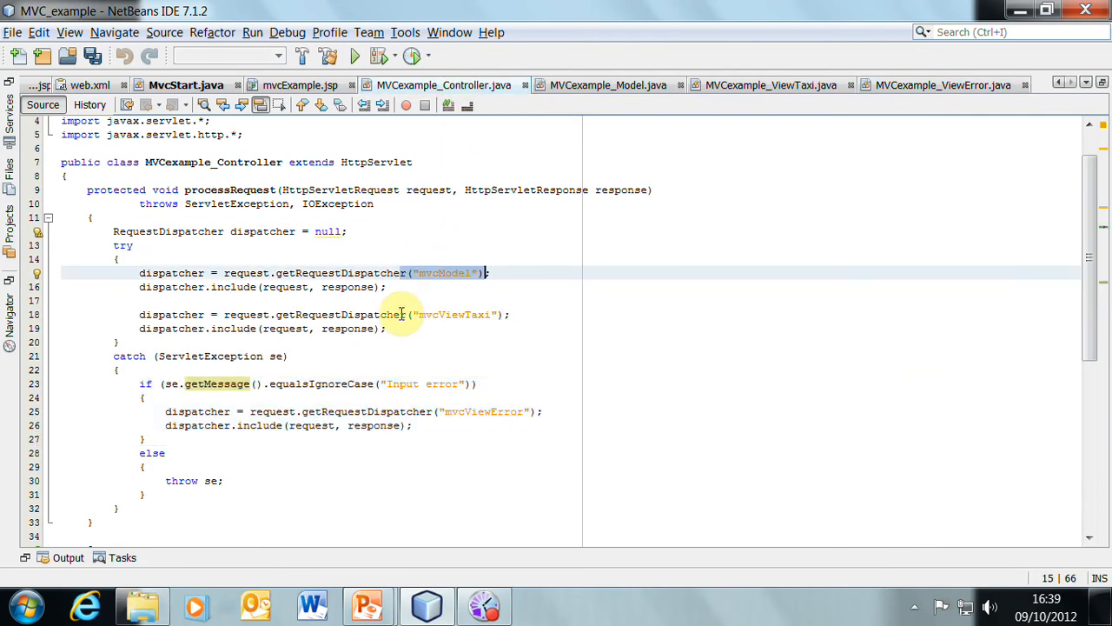
{"action": "left_click", "coordinate": [510, 315]}
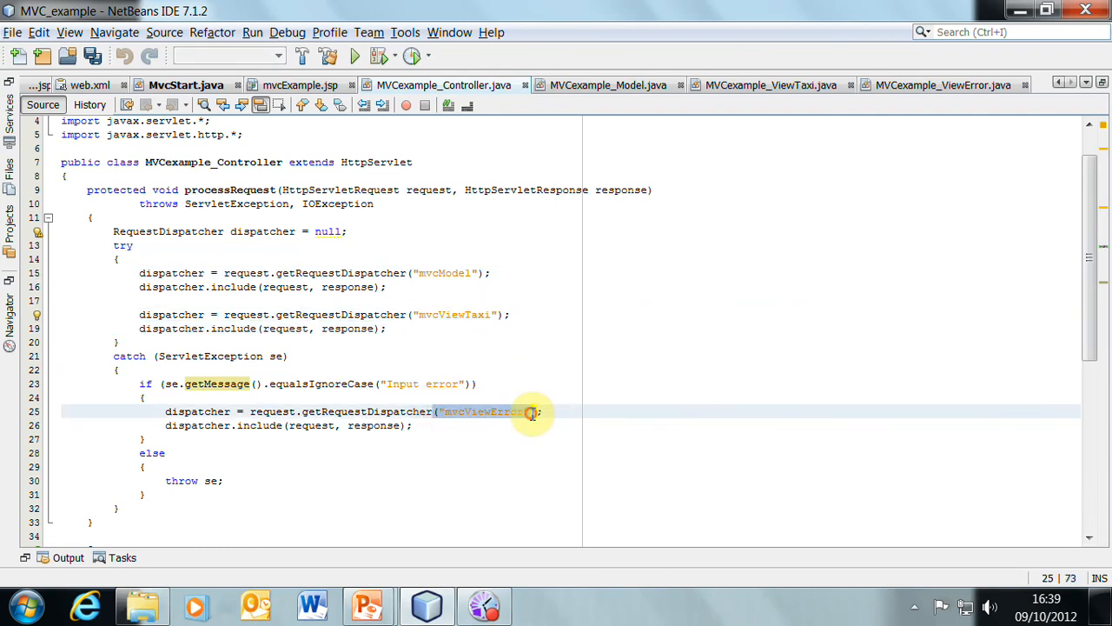
{"action": "left_click", "coordinate": [944, 84]}
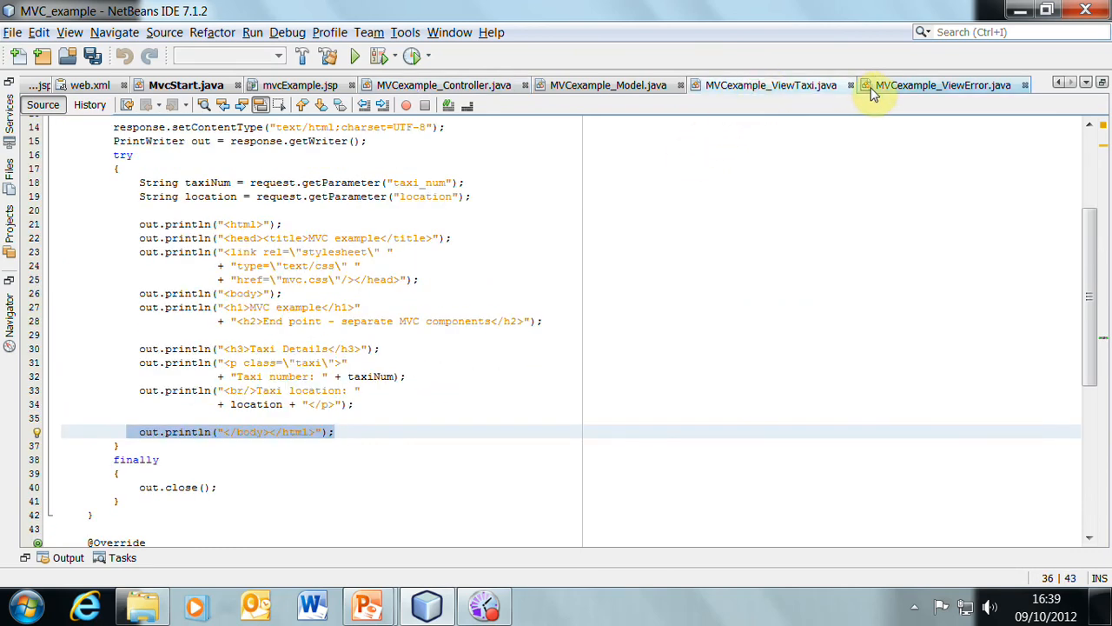
{"action": "left_click", "coordinate": [960, 85]}
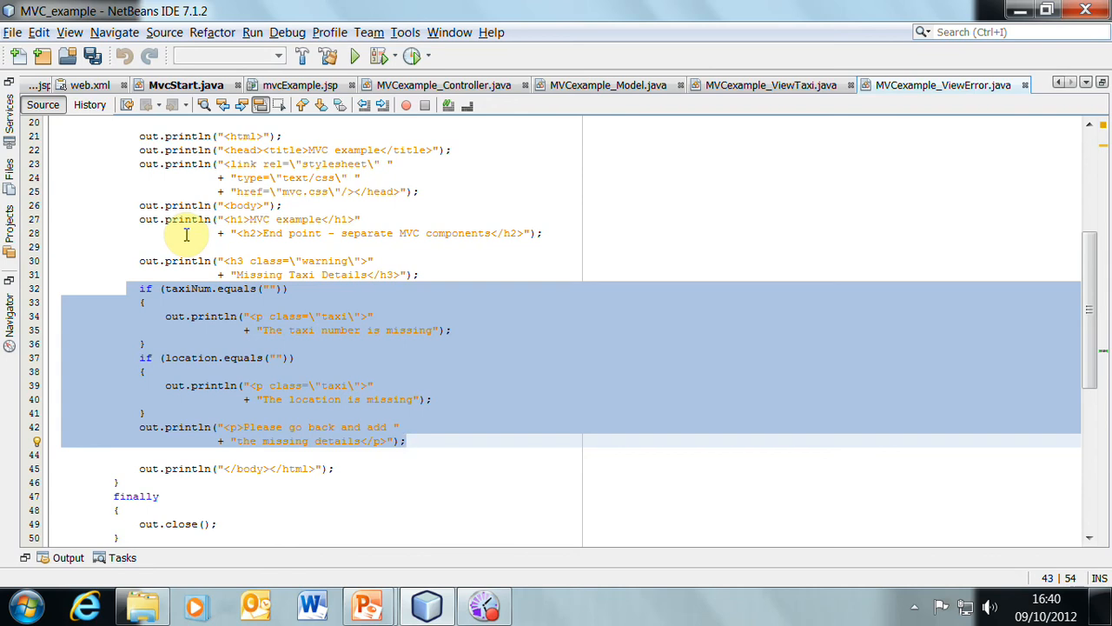
{"action": "left_click", "coordinate": [334, 468]}
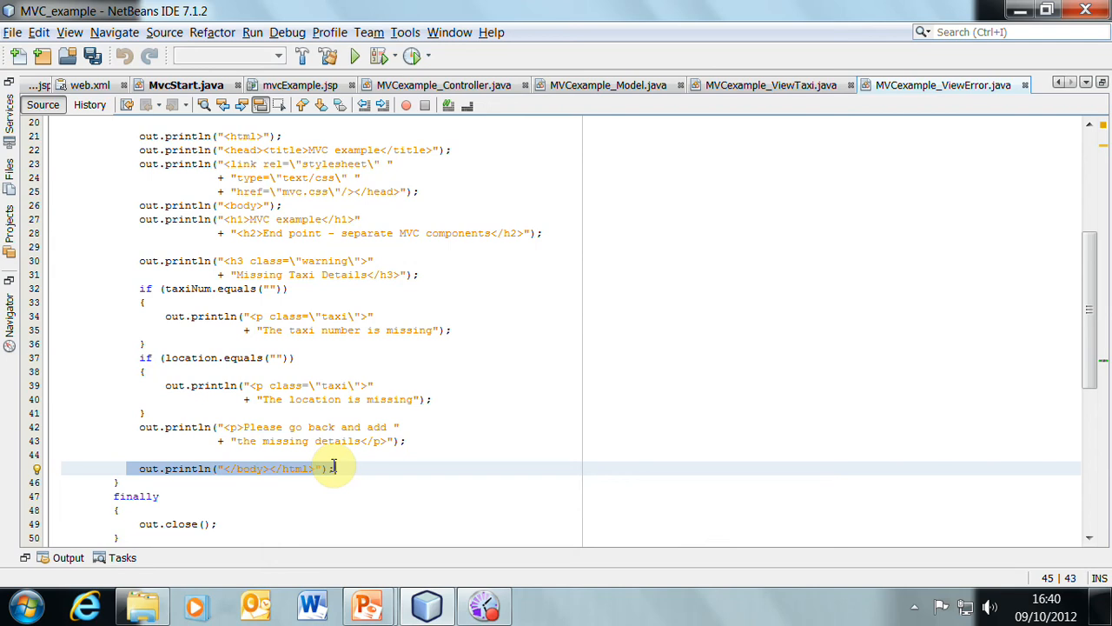
{"action": "mouse_move", "coordinate": [443, 85]}
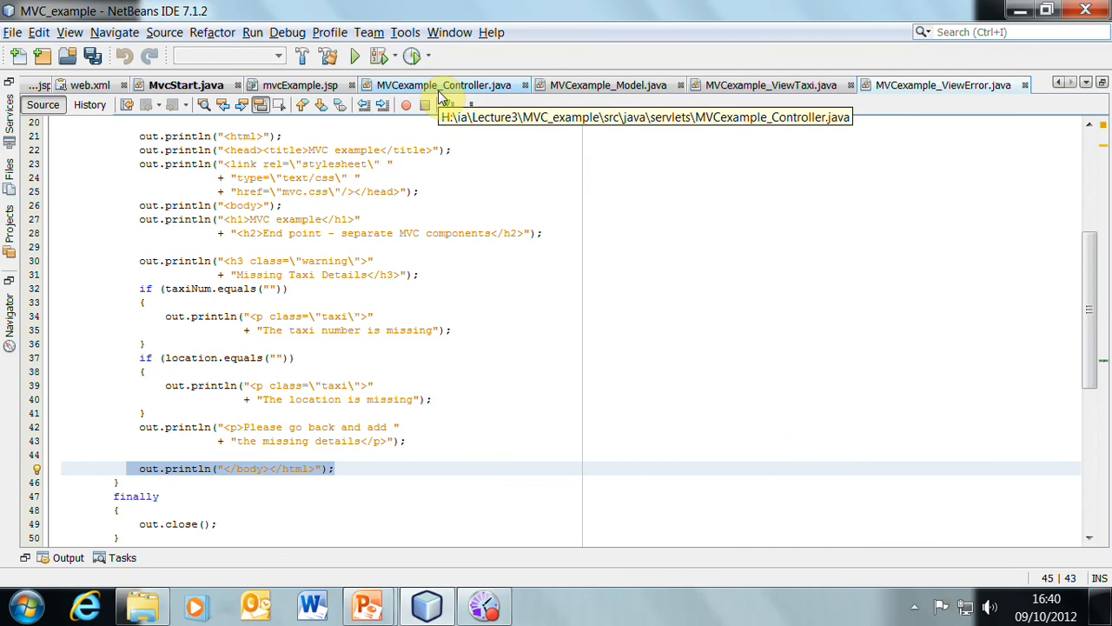
{"action": "mouse_move", "coordinate": [442, 95]}
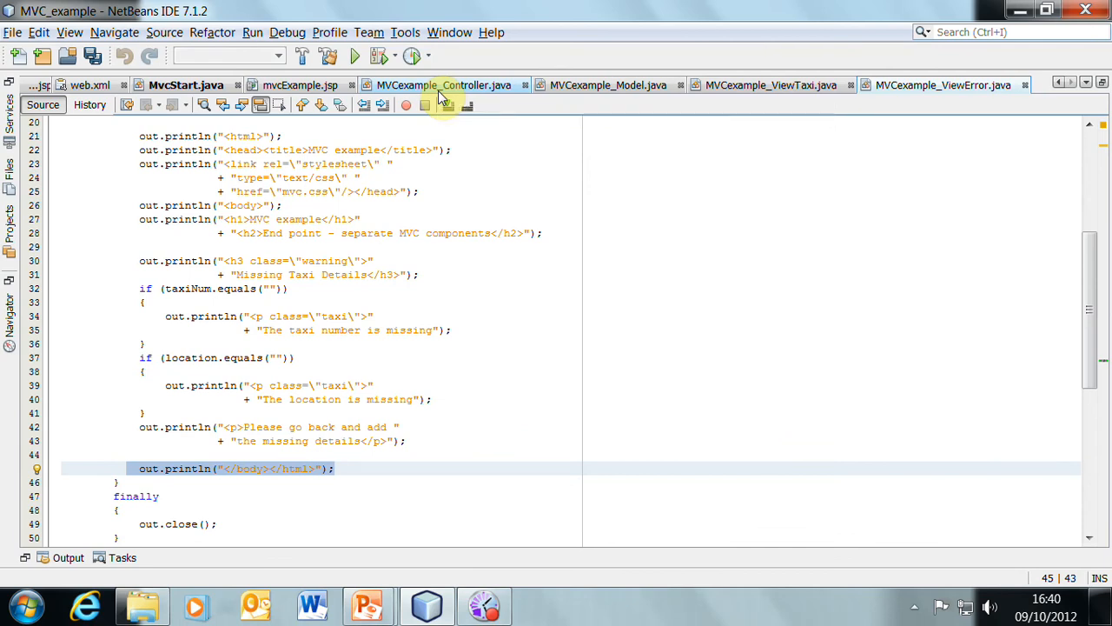
{"action": "mouse_move", "coordinate": [439, 86]}
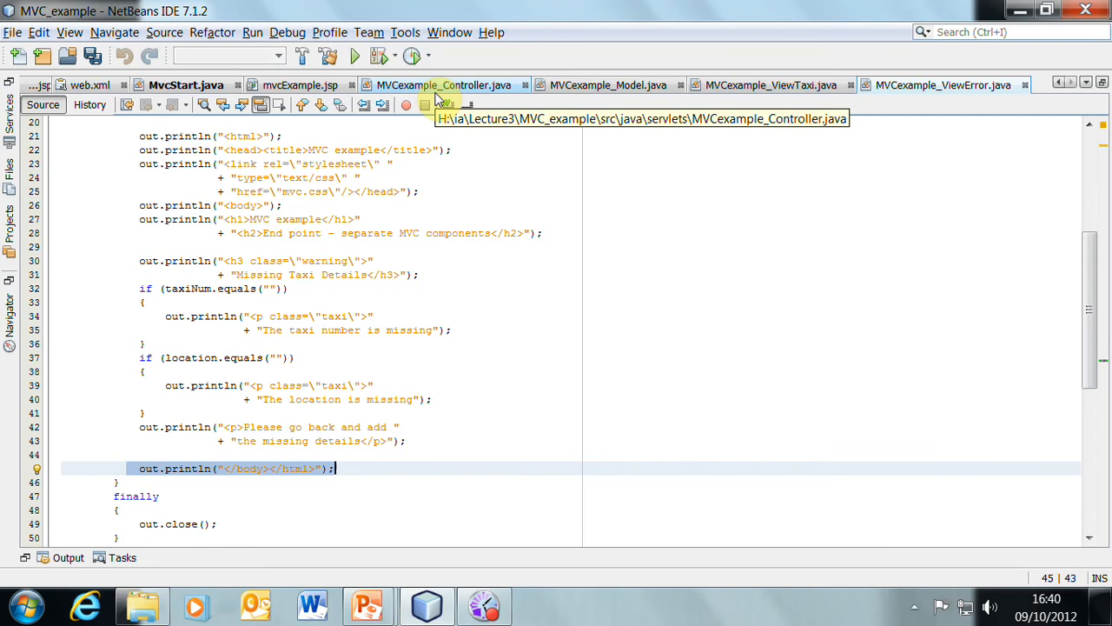